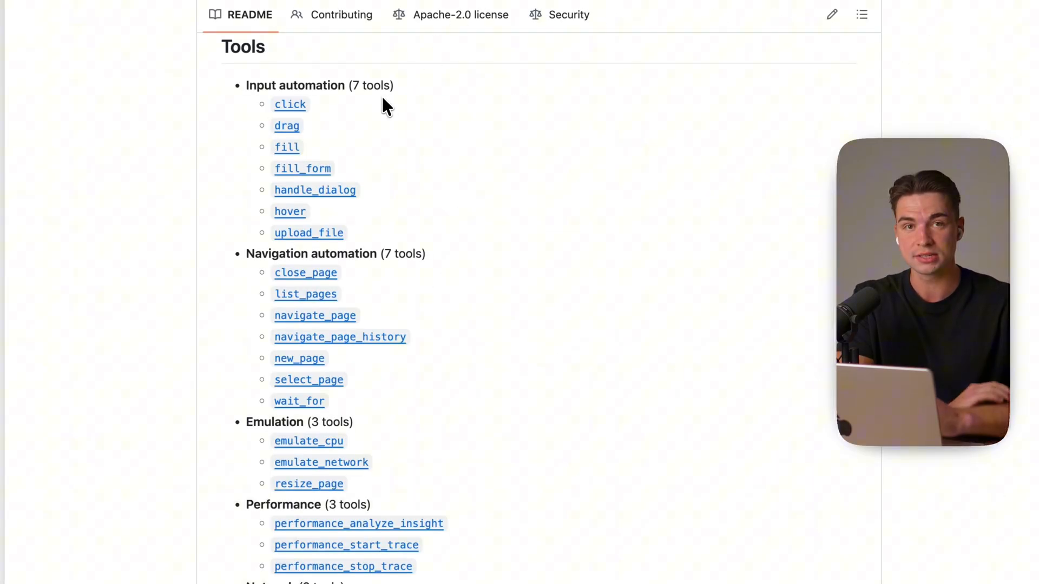
Scroll through the README's tool categories, then switch to the Playwright homepage tab.
scroll(down, 3)
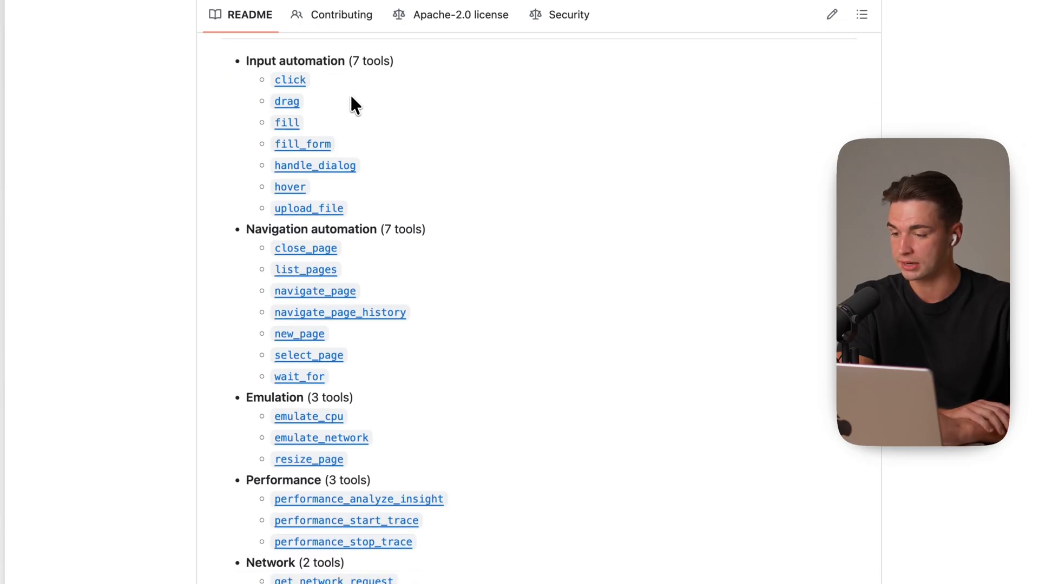
mouse_move(283, 70)
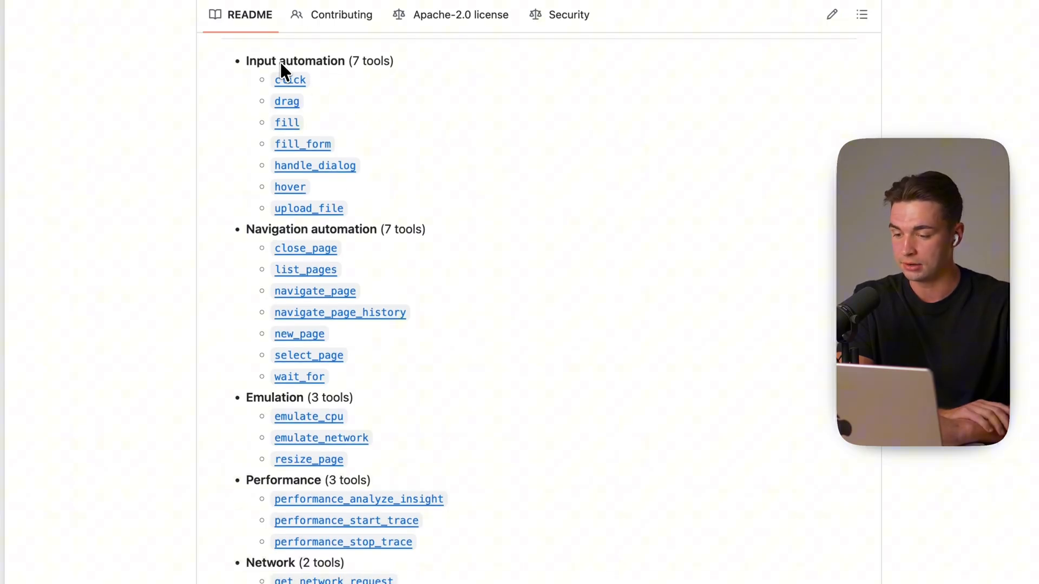
scroll(down, 3)
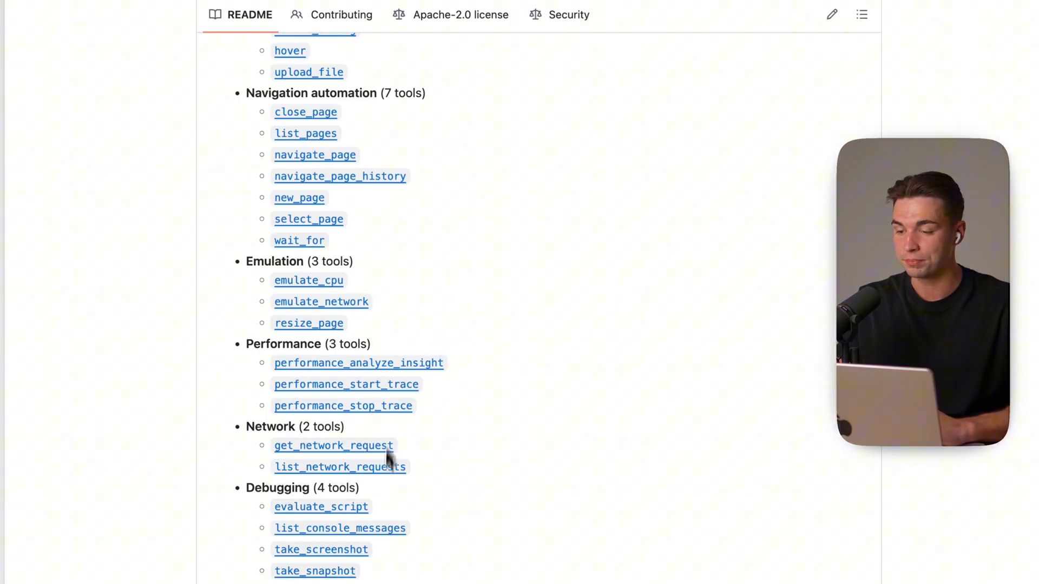
mouse_move(467, 238)
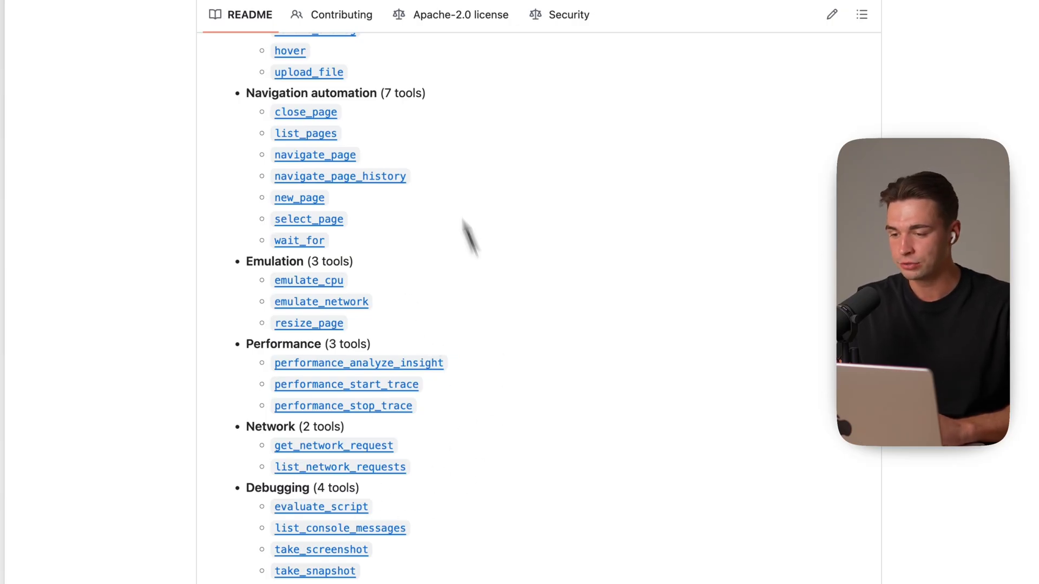
click(242, 11)
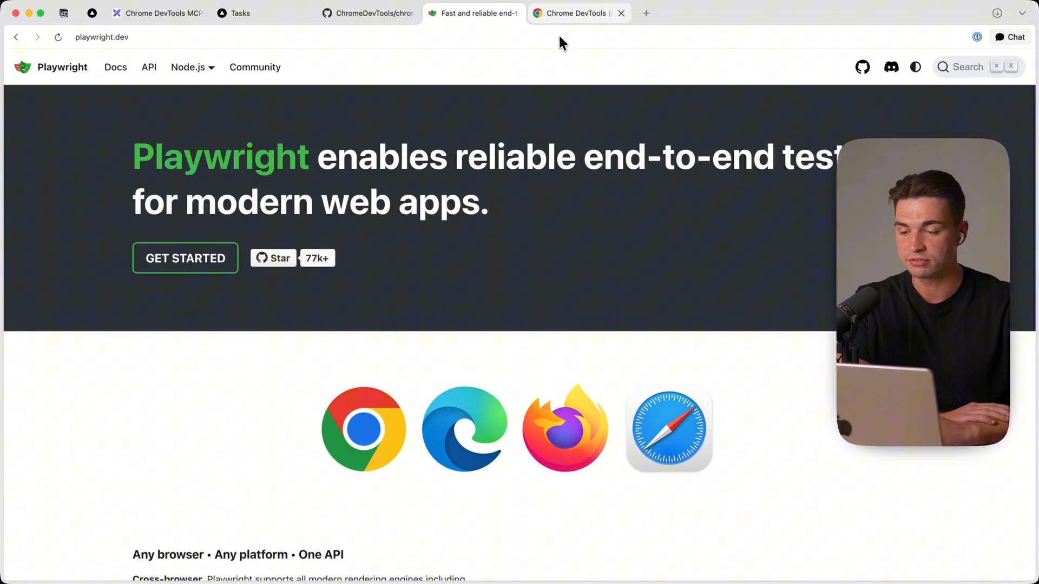
Read the Chrome DevTools MCP blog post, glance at Playwright, then return to the blog.
click(576, 12)
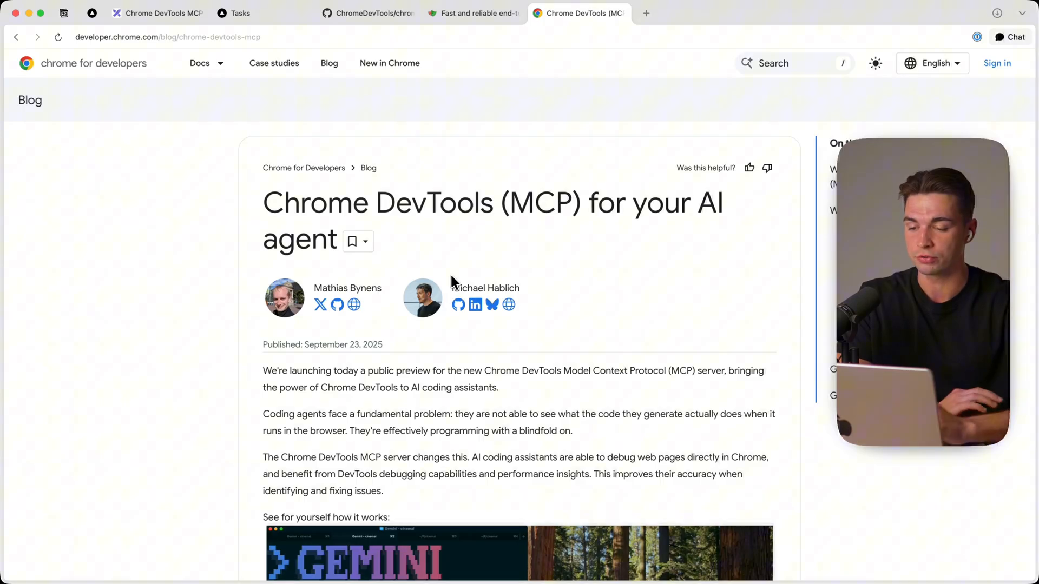
scroll(down, 3)
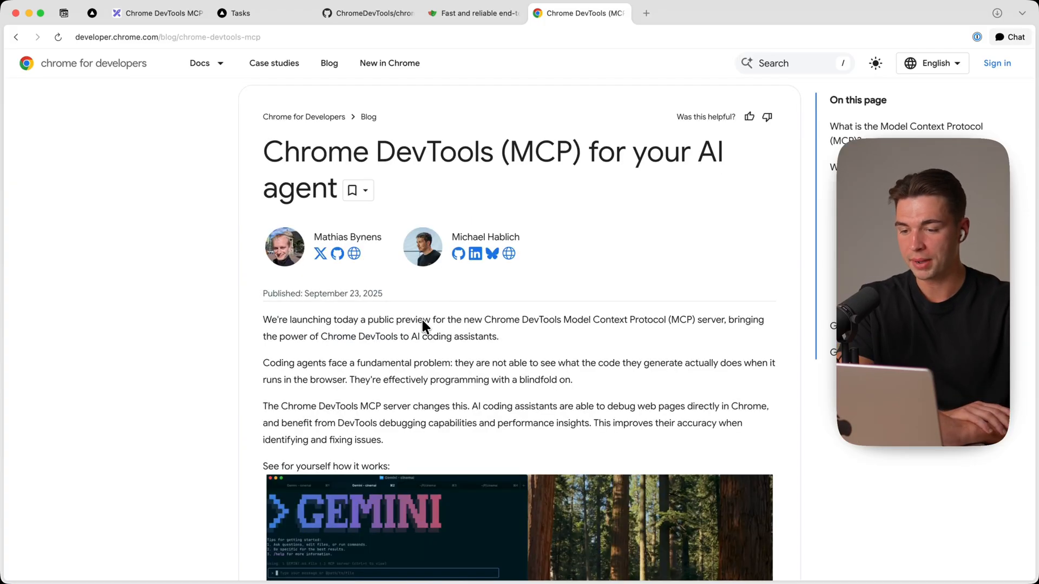
mouse_move(537, 215)
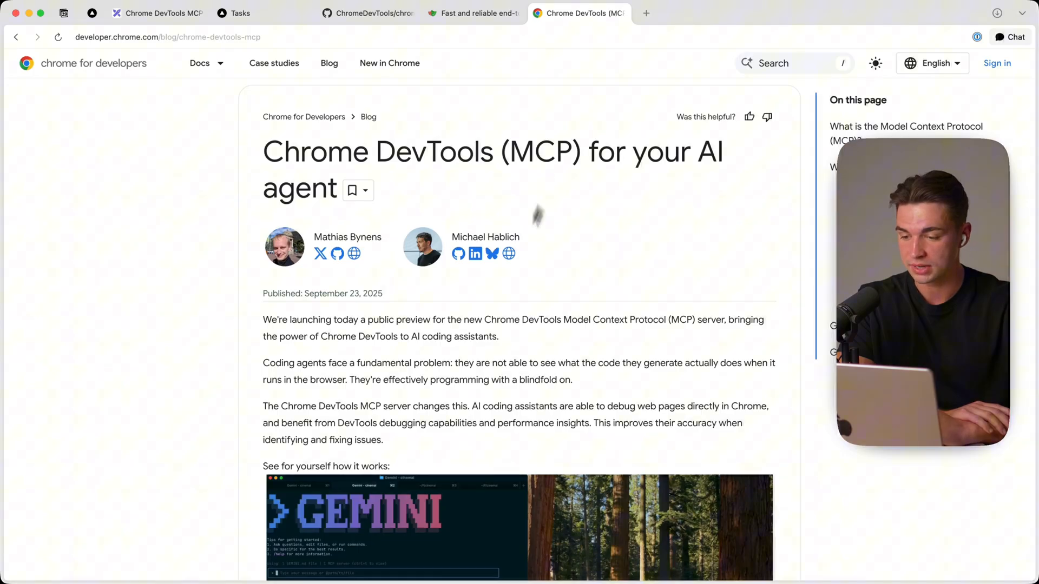
mouse_move(437, 357)
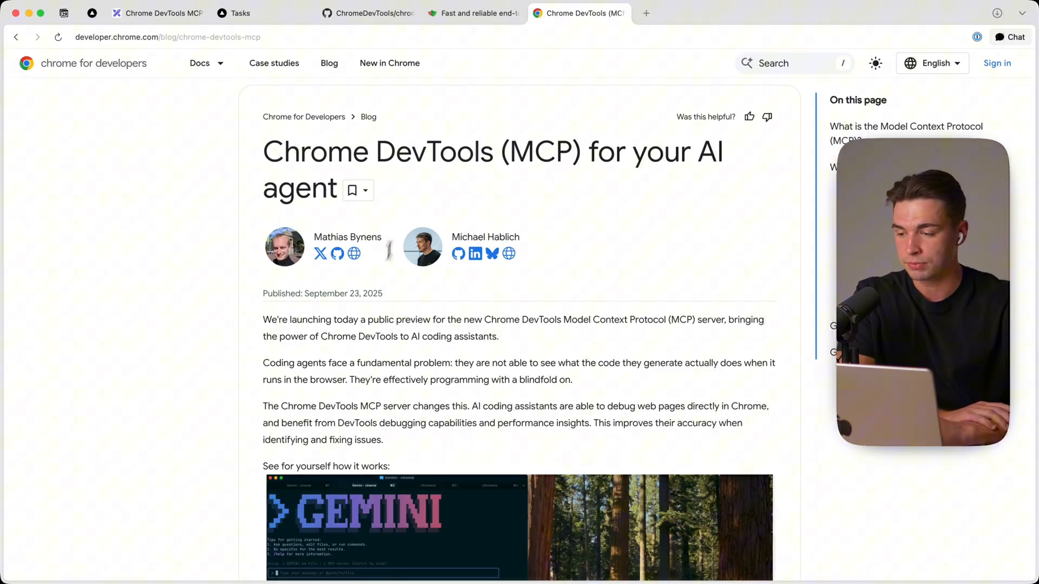
click(473, 12)
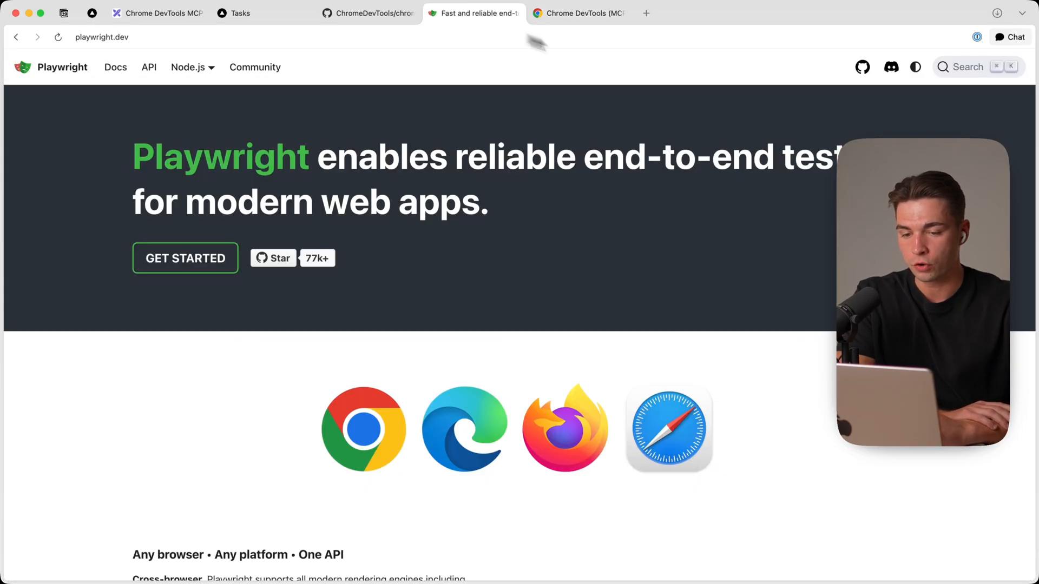
mouse_move(649, 126)
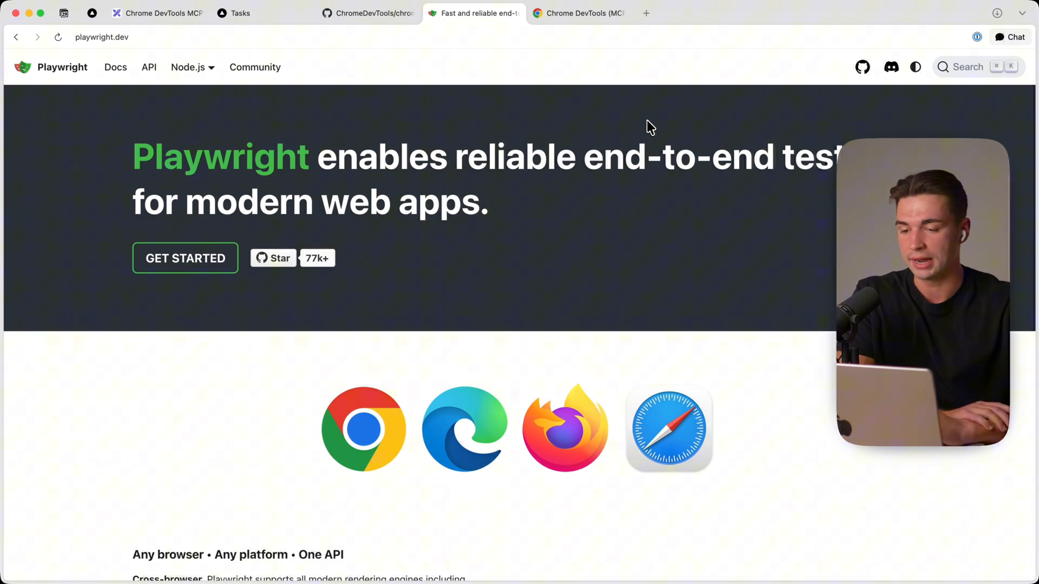
click(580, 12)
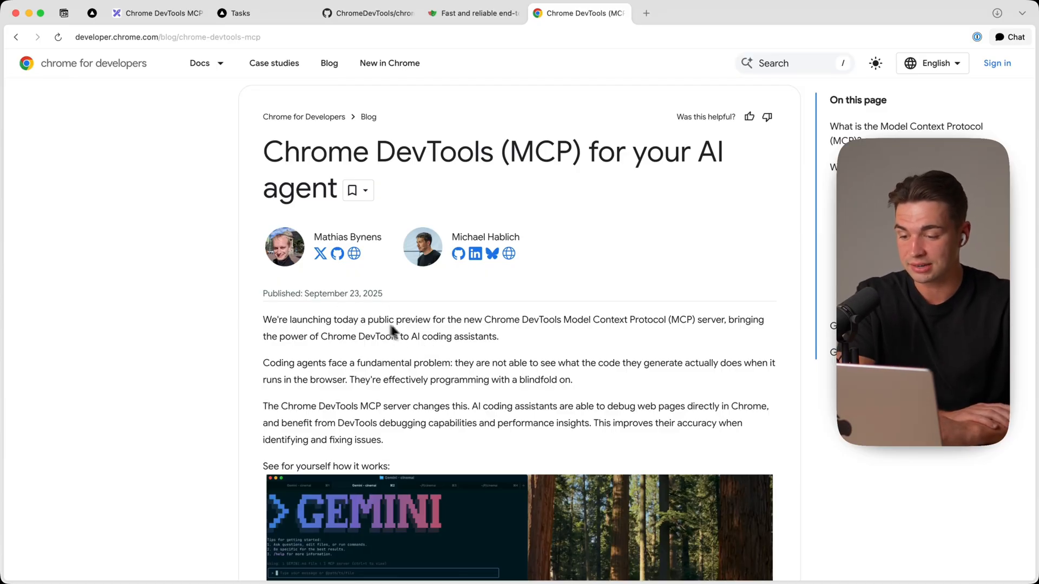
scroll(down, 3)
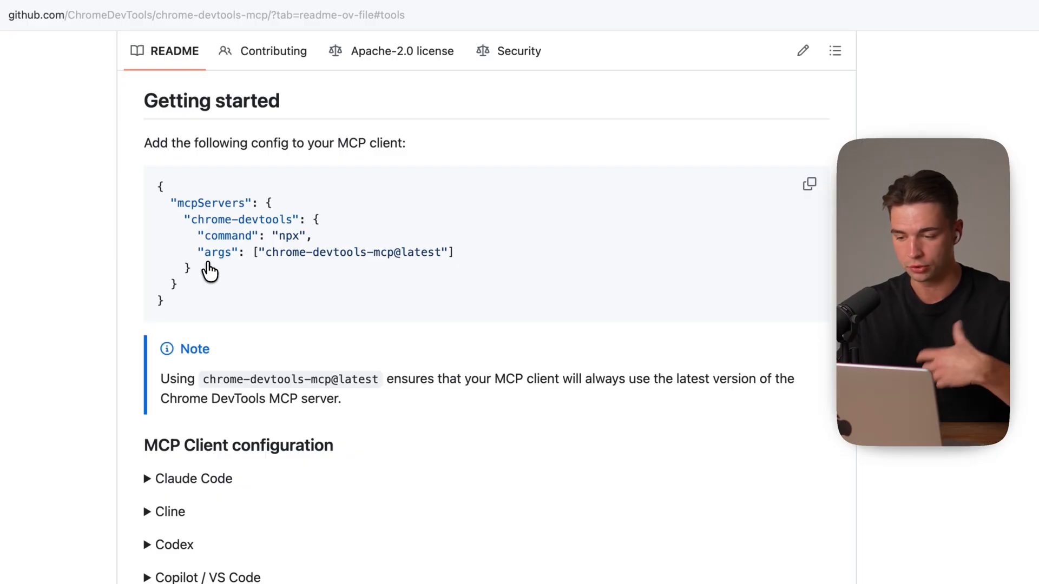
mouse_move(807, 180)
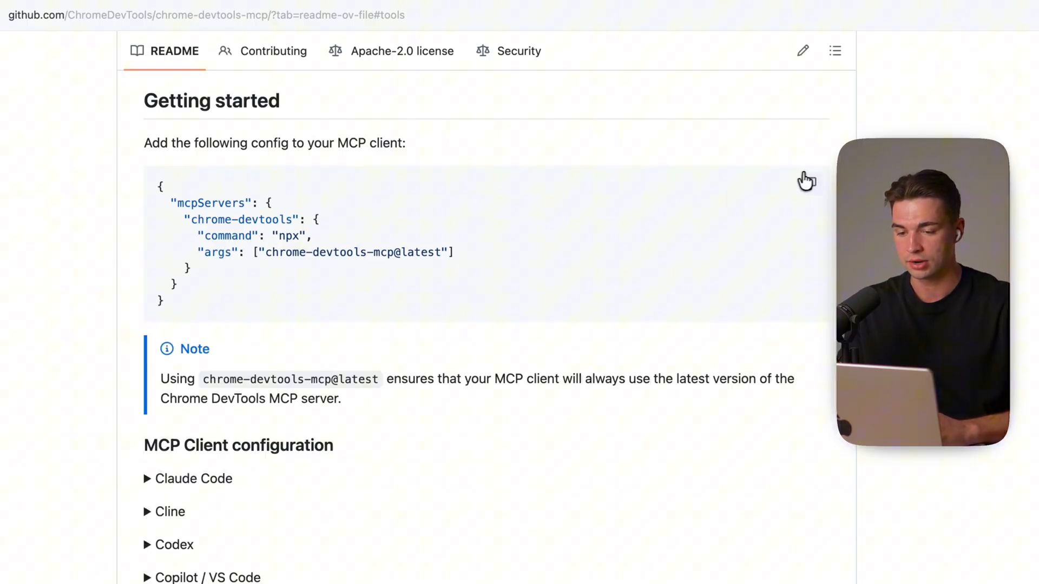
Copy the Getting started chrome-devtools config snippet from the README.
click(807, 181)
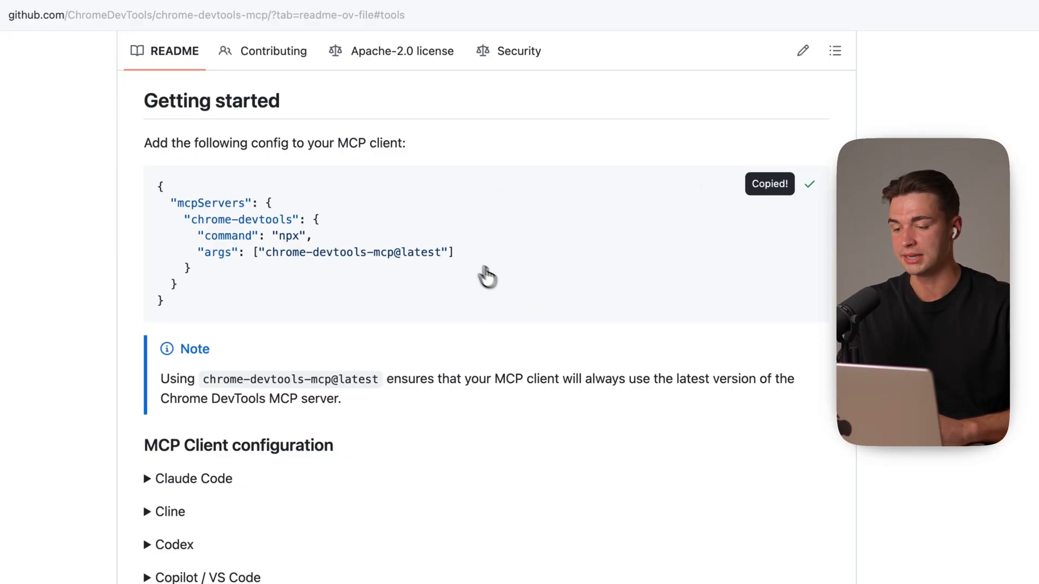
scroll(down, 3)
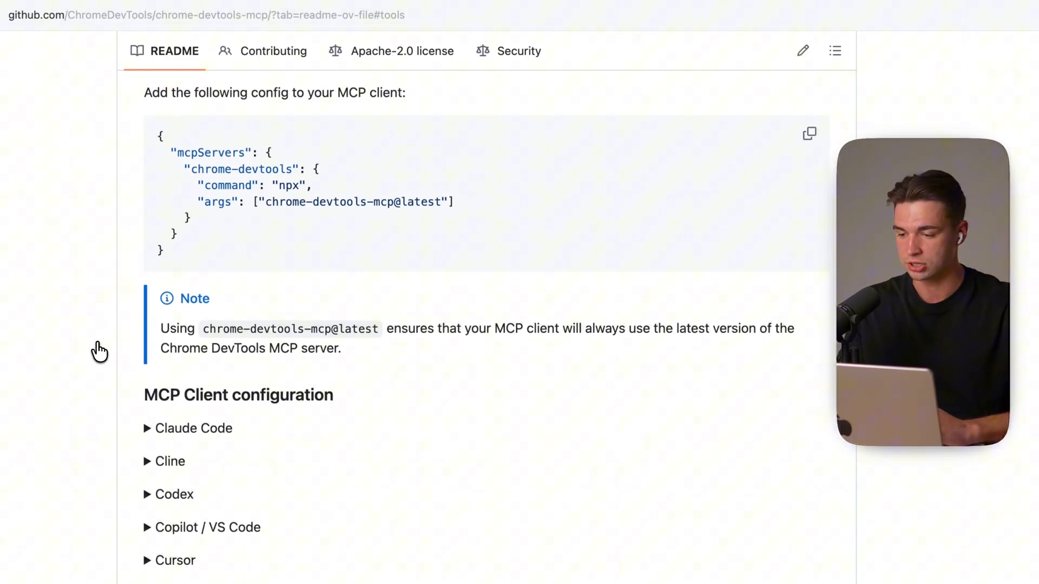
mouse_move(239, 172)
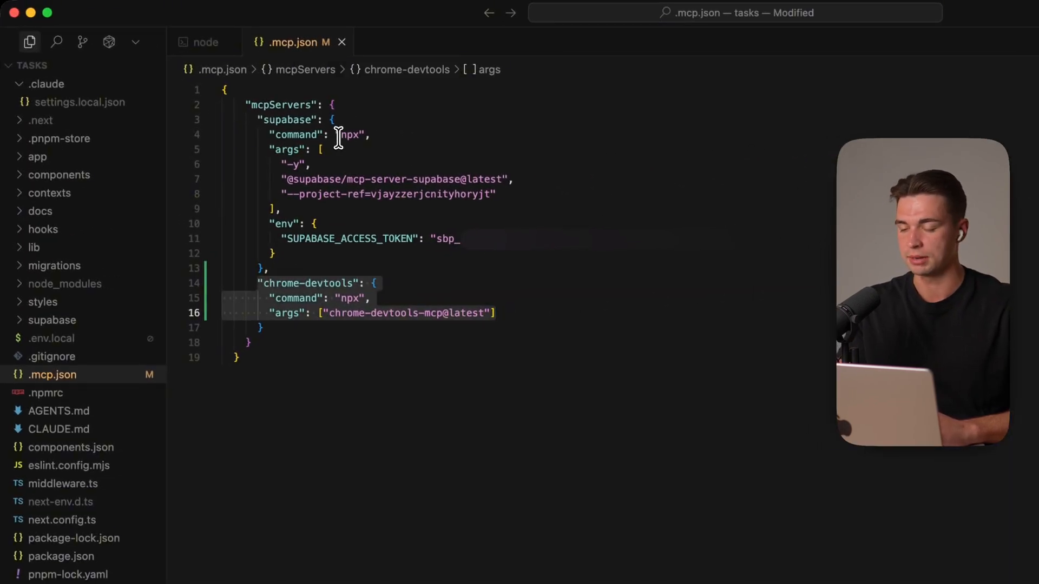
mouse_move(285, 313)
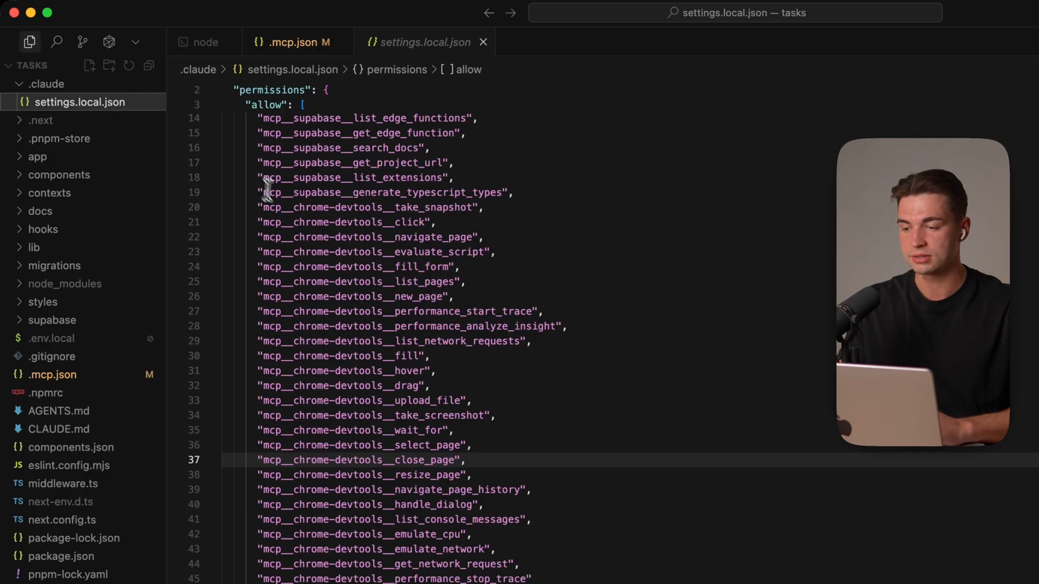
Scroll the permissions allow list of chrome-devtools tools in settings.local.json.
scroll(down, 3)
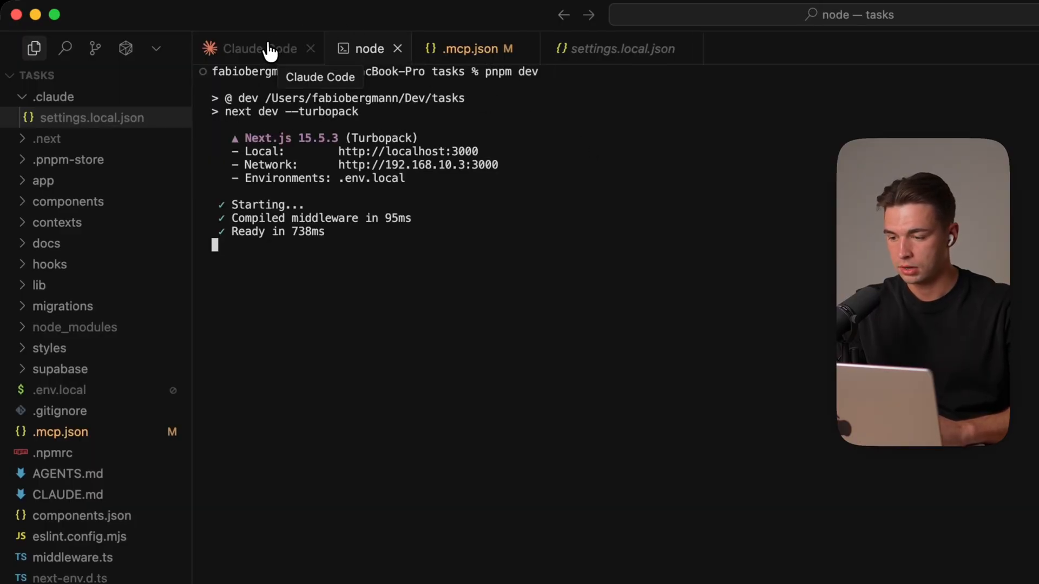
In the Claude Code session, open localhost:3000/login through Chrome MCP, then run /clear.
click(252, 48)
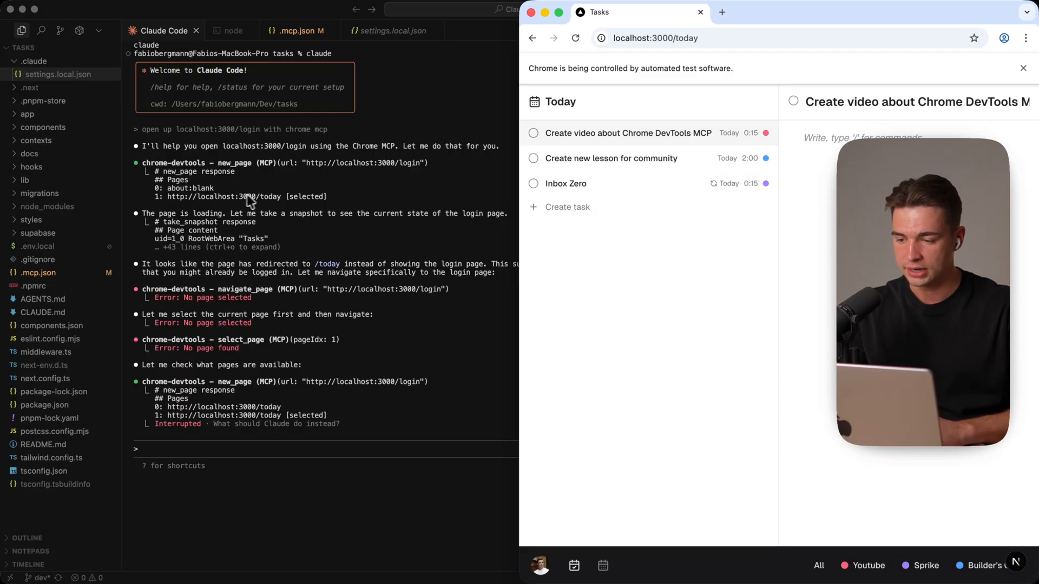
mouse_move(616, 239)
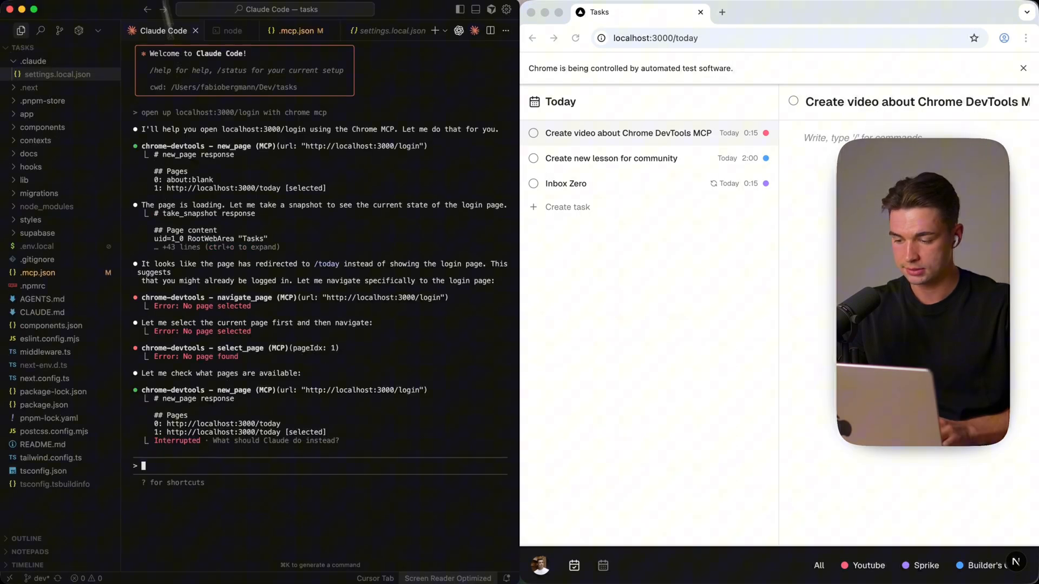
text(/clear)
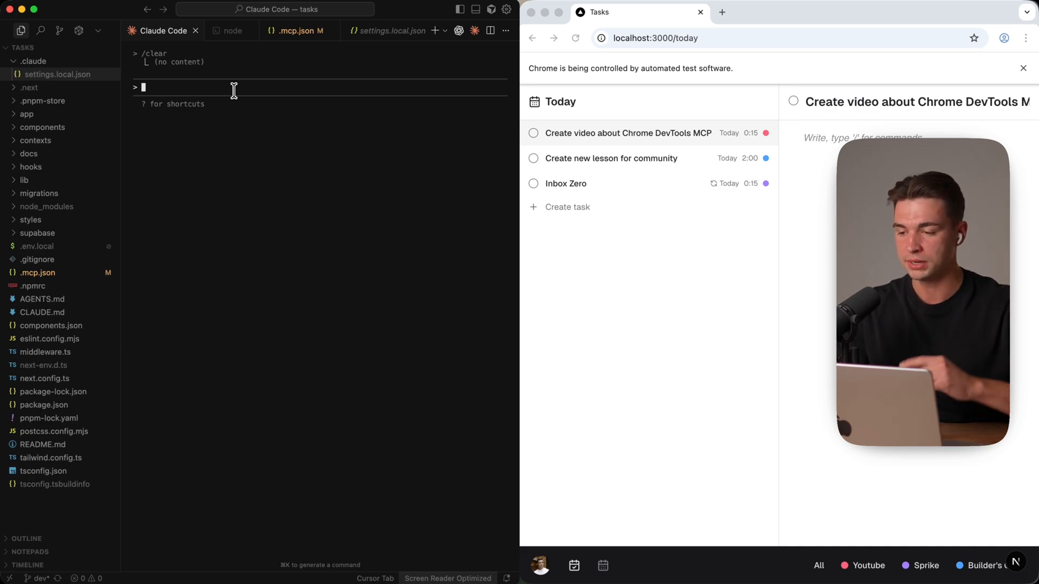
text(Inside of the create task popup, if a user selects an option from a dropdown open the next dropdown (i.e. when selected date, then open project popup). Think hard and implement the feature. Afterward test out the feature incl. task creation with the Chrome MCP.)
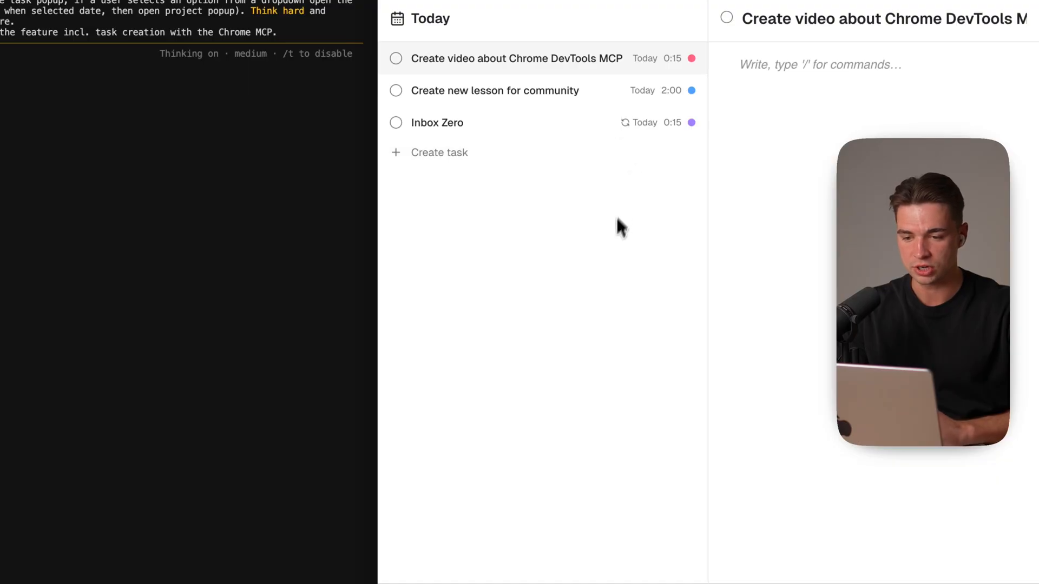
mouse_move(571, 233)
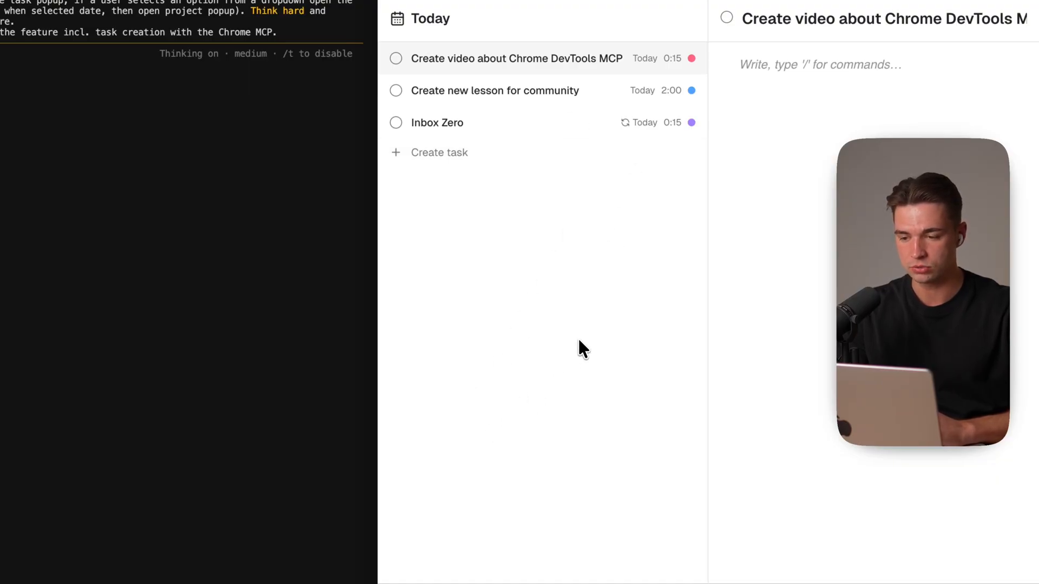
click(439, 153)
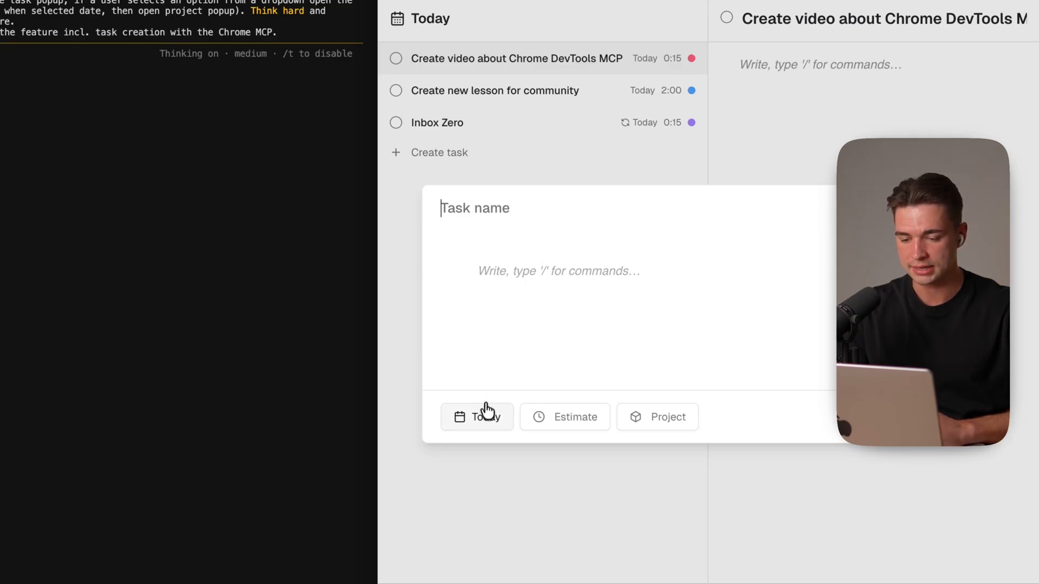
click(564, 416)
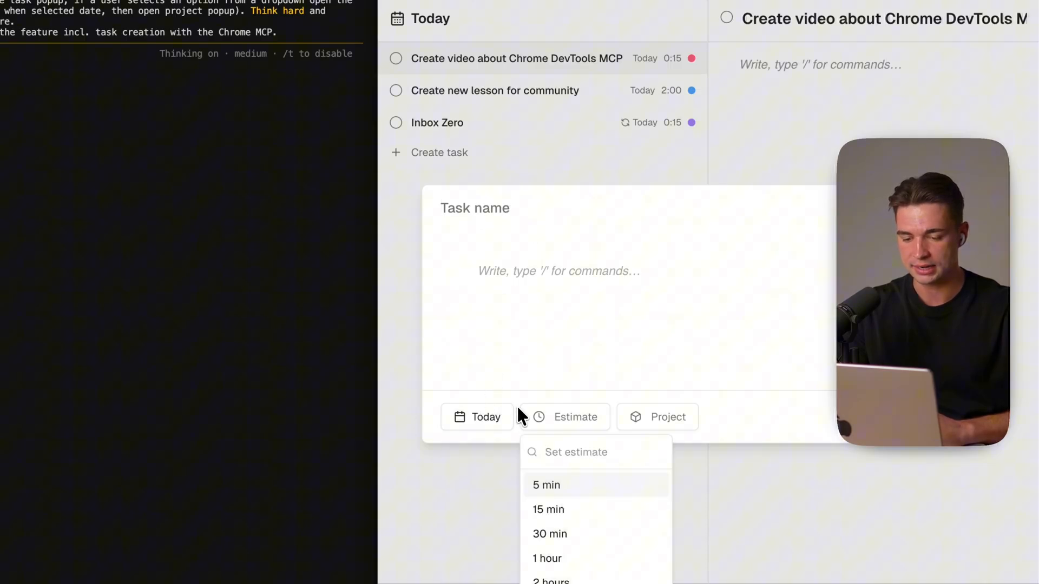
click(657, 416)
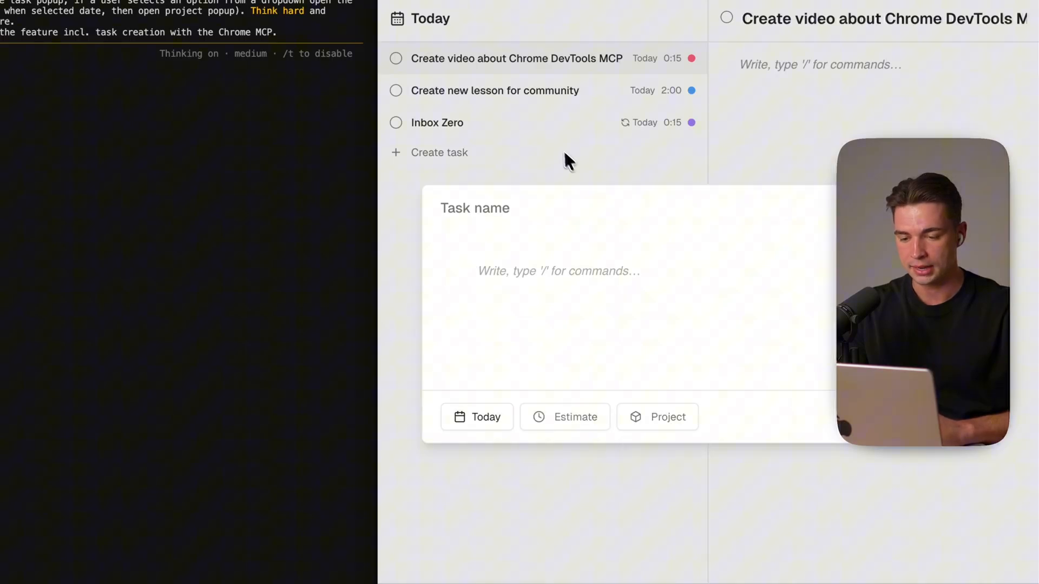
click(476, 417)
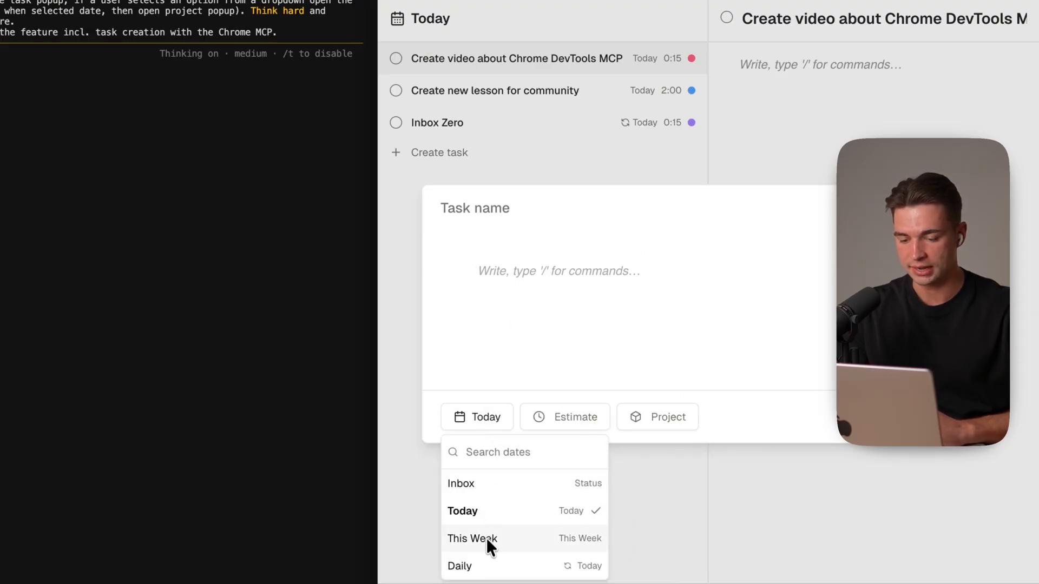
click(471, 538)
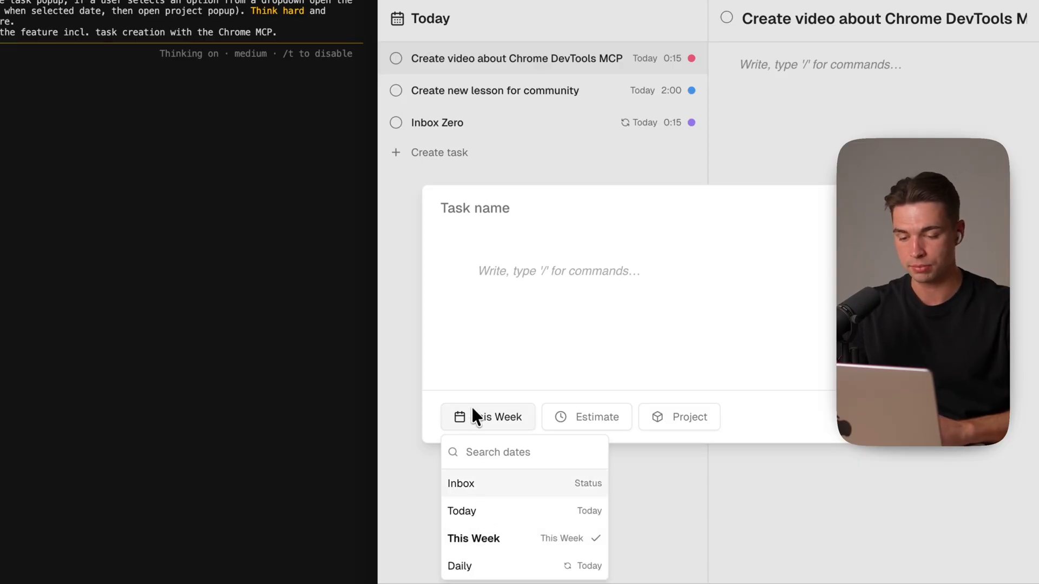
click(585, 416)
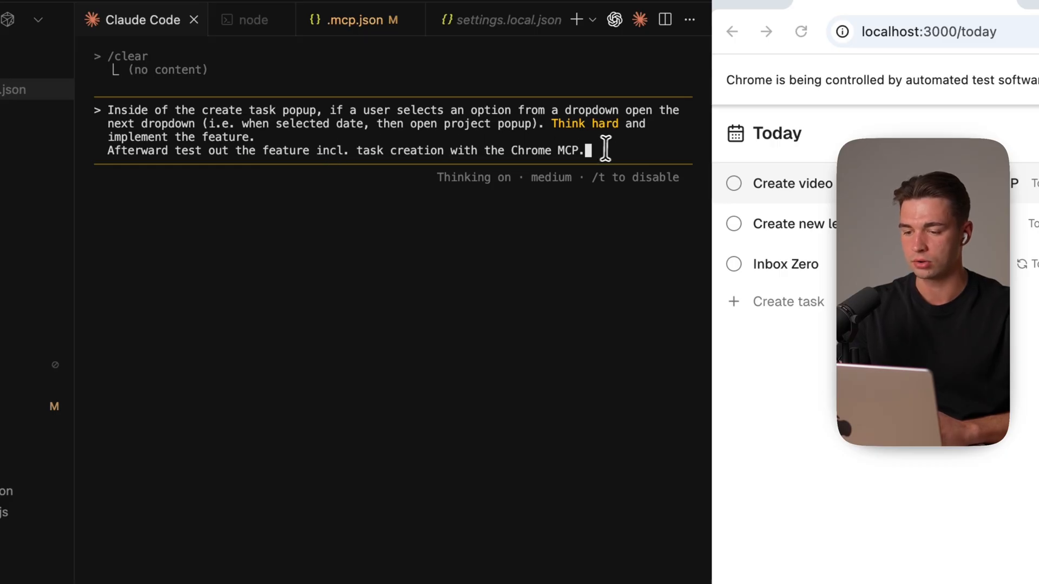
key(shift+tab)
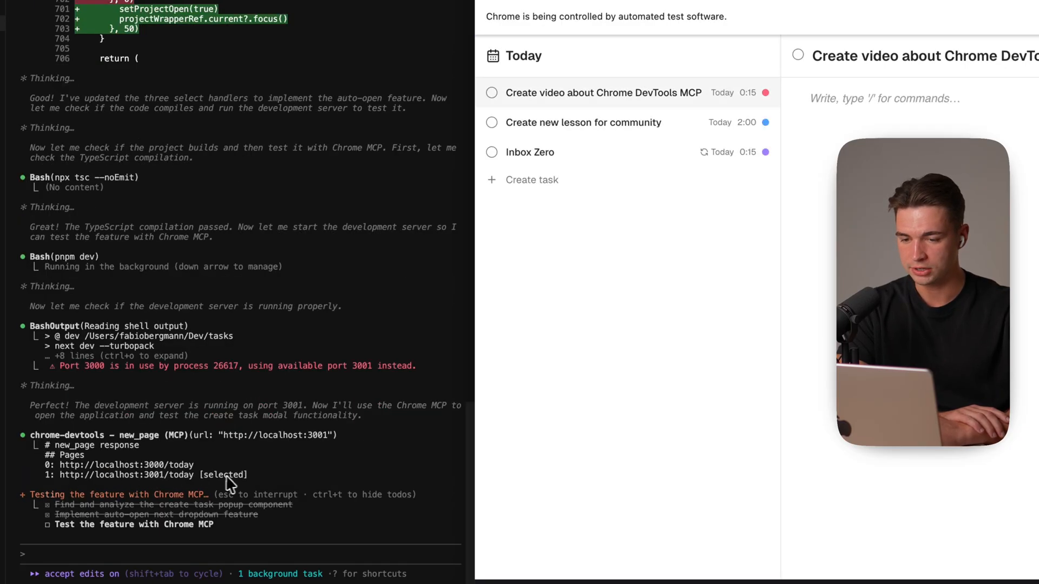
Follow Claude Code's create-task modal test, where picking 'tomorrow' auto-opens the estimate picker.
scroll(down, 3)
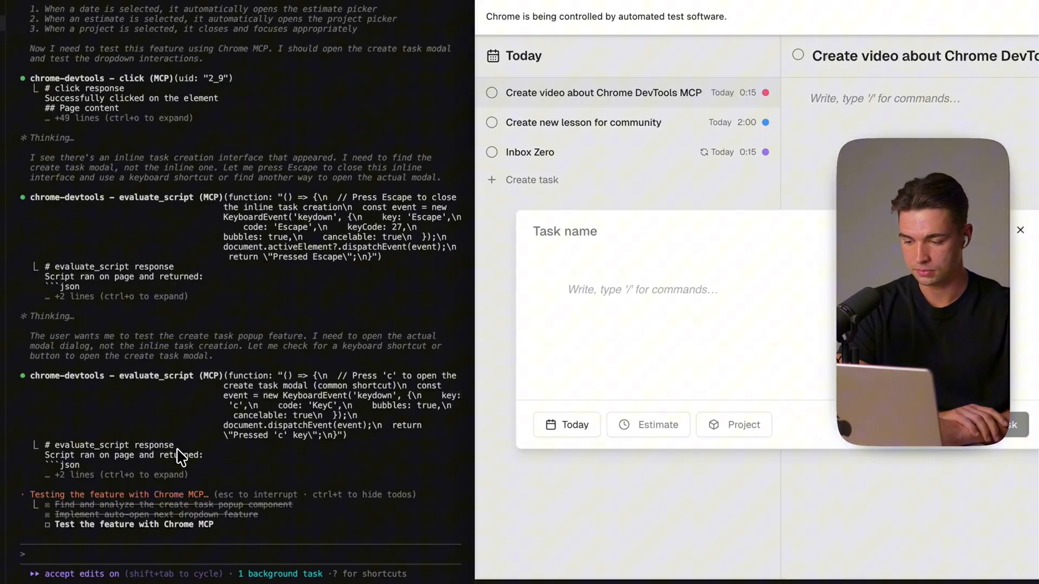
click(566, 425)
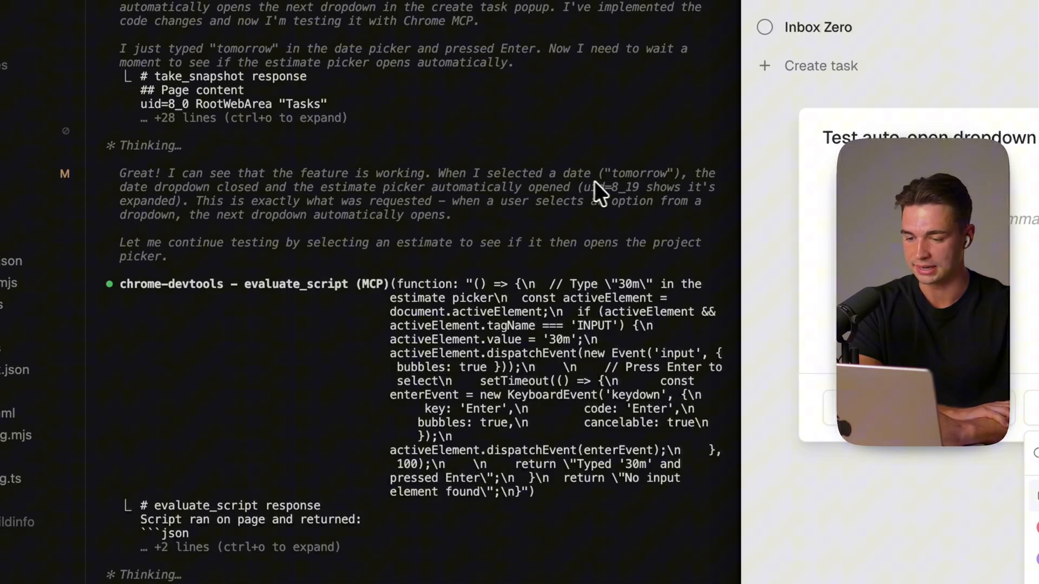
mouse_move(252, 199)
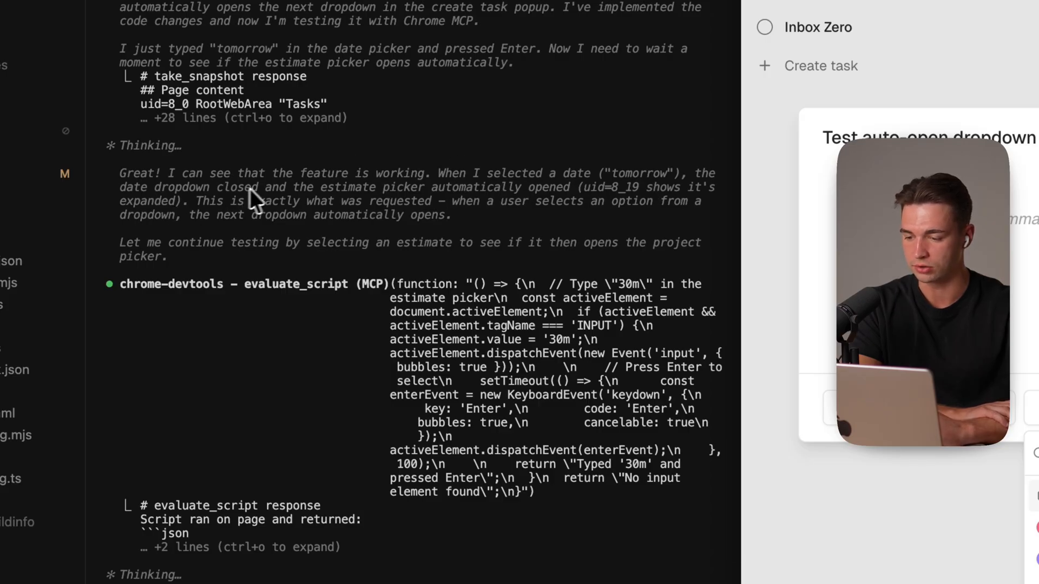
mouse_move(500, 202)
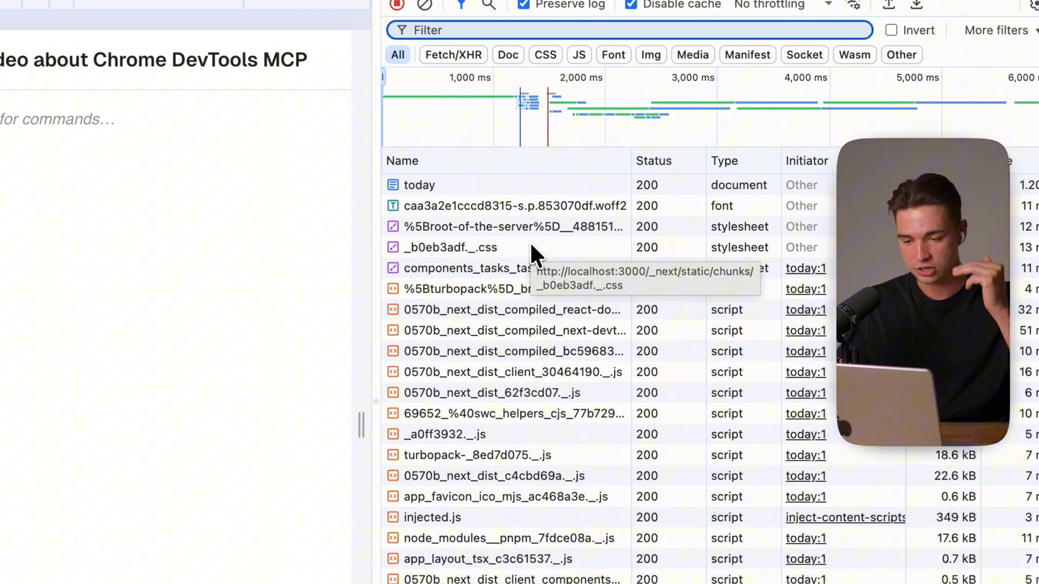
Scroll the Network request table down to the 70-request summary bar.
scroll(down, 3)
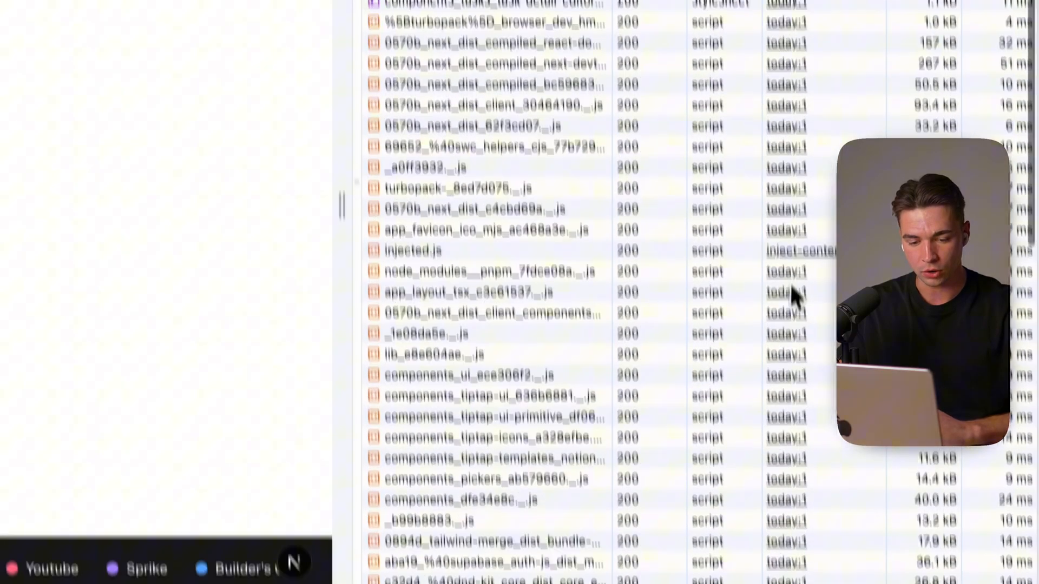
scroll(down, 3)
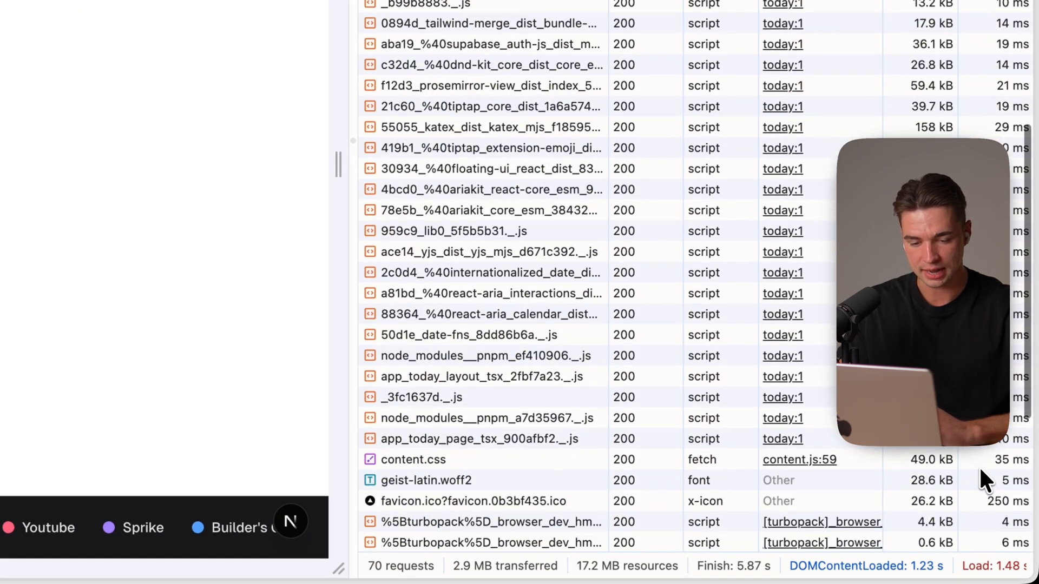
scroll(down, 3)
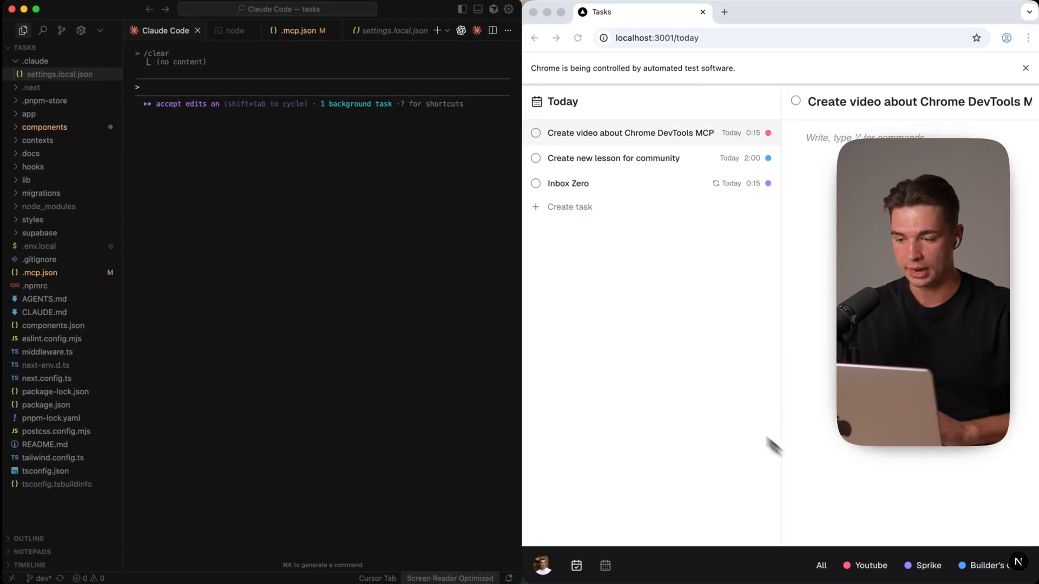
Prompt Claude Code to run a full performance analysis of /today and suggest improvements.
text(I want to improve the loading time of the /today page. Run a full performance analysis with the Chrome DevTools MCP and suggest improvements.)
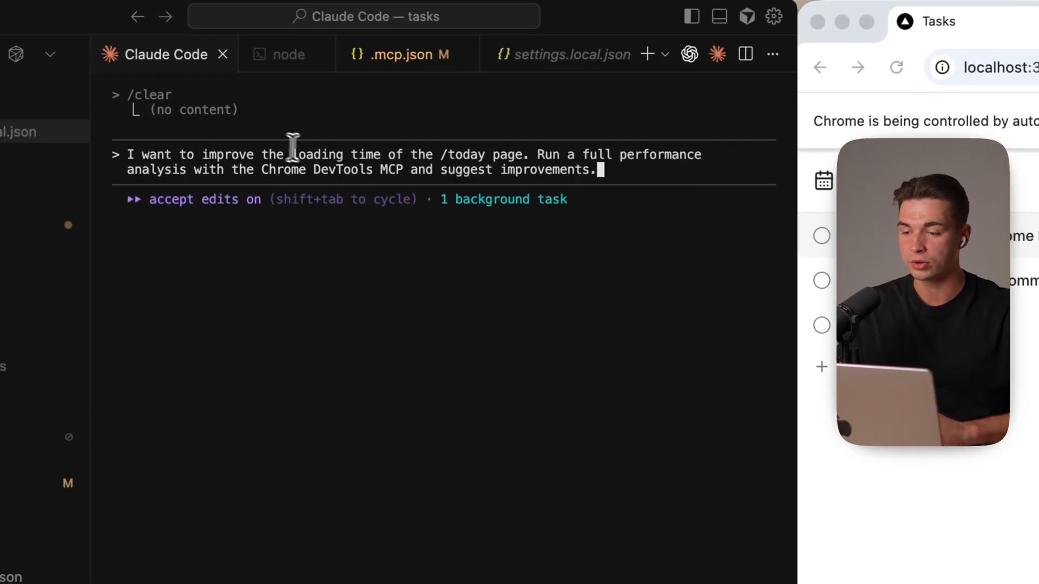
mouse_move(543, 132)
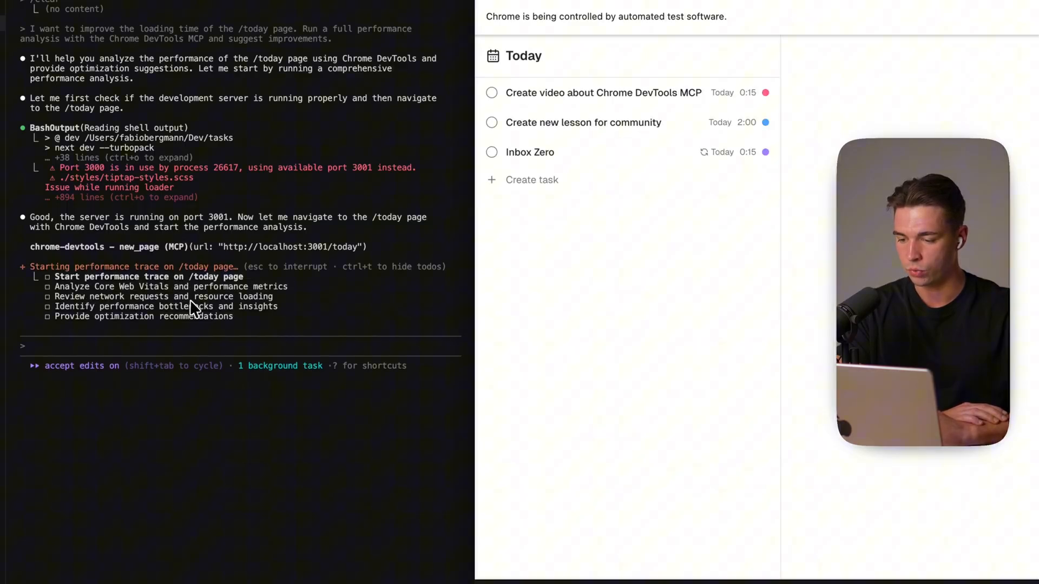
Review Claude Code's trace report of LCP, CLS, TTFB bottlenecks and its todo list.
click(602, 92)
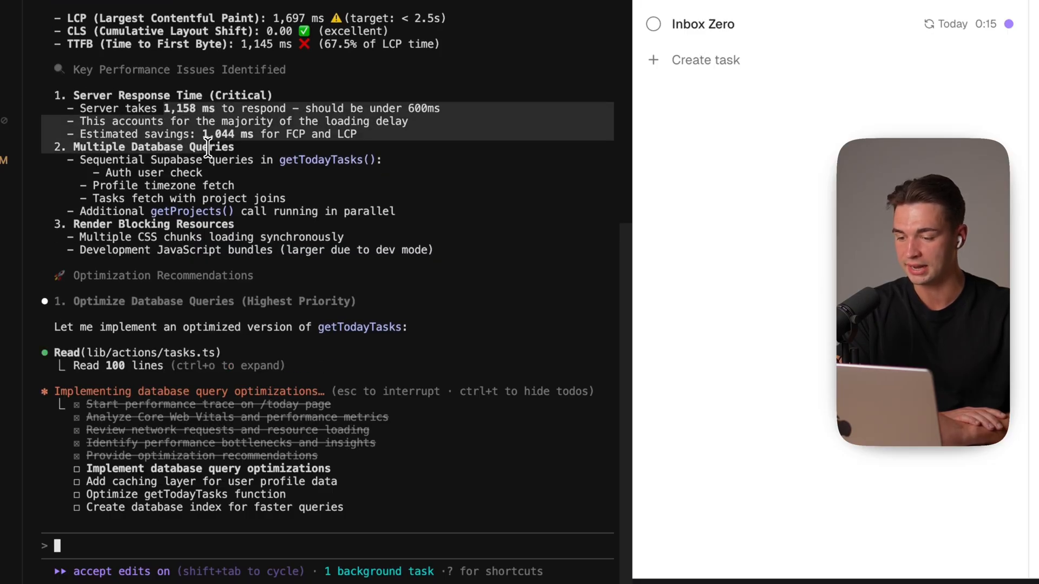
scroll(down, 3)
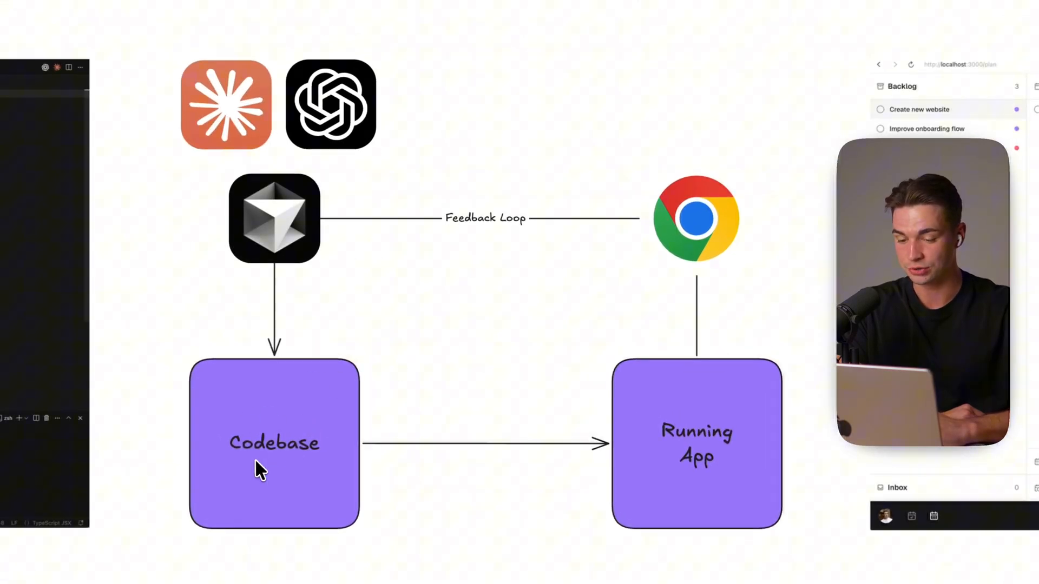
mouse_move(752, 254)
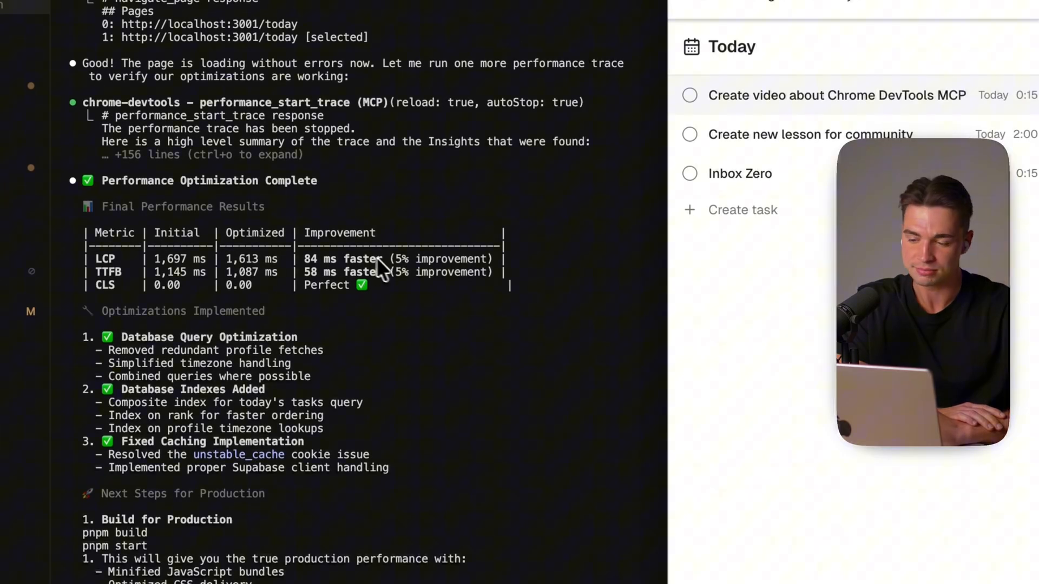
mouse_move(396, 308)
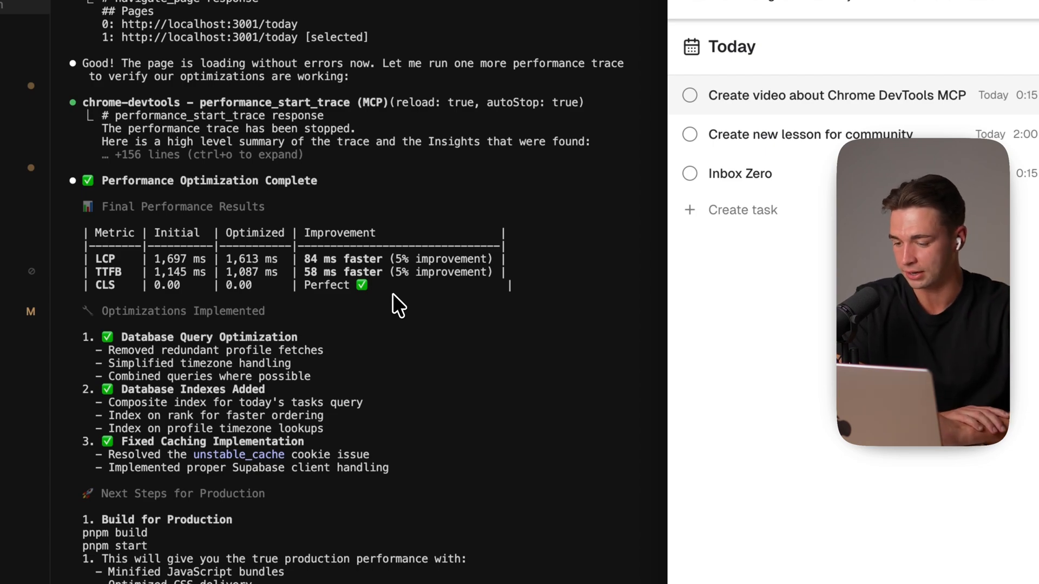
Scroll the Performance Optimization Complete table (LCP 1,613 ms, TTFB 1,087 ms) and optimizations list.
scroll(down, 3)
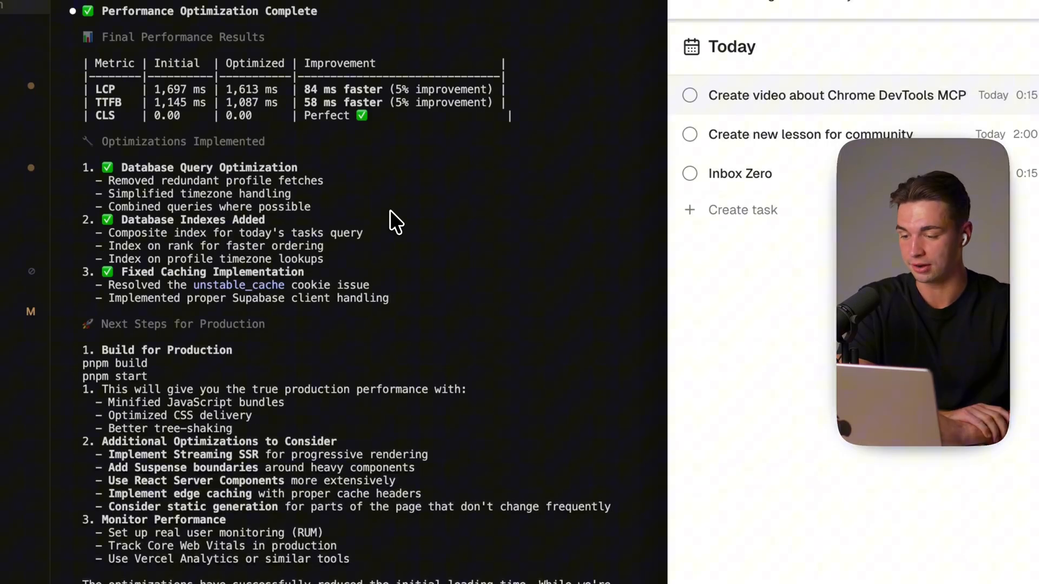
scroll(down, 3)
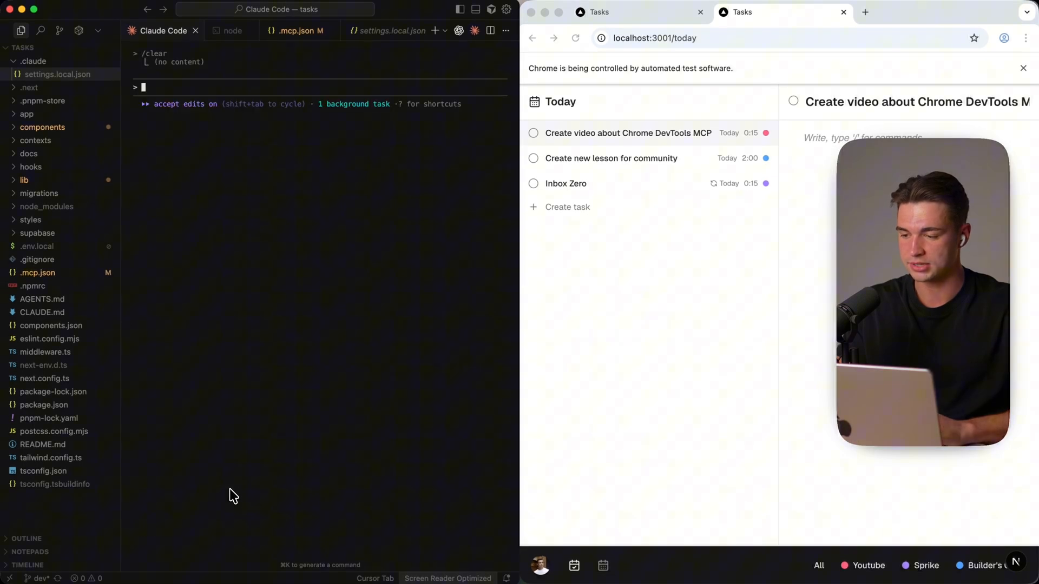
mouse_move(263, 469)
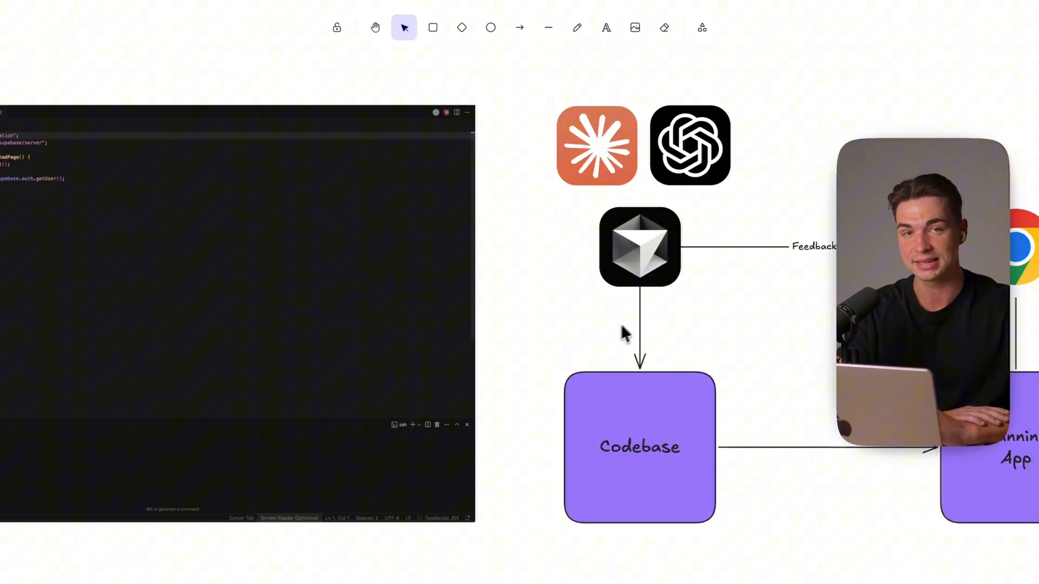
mouse_move(557, 394)
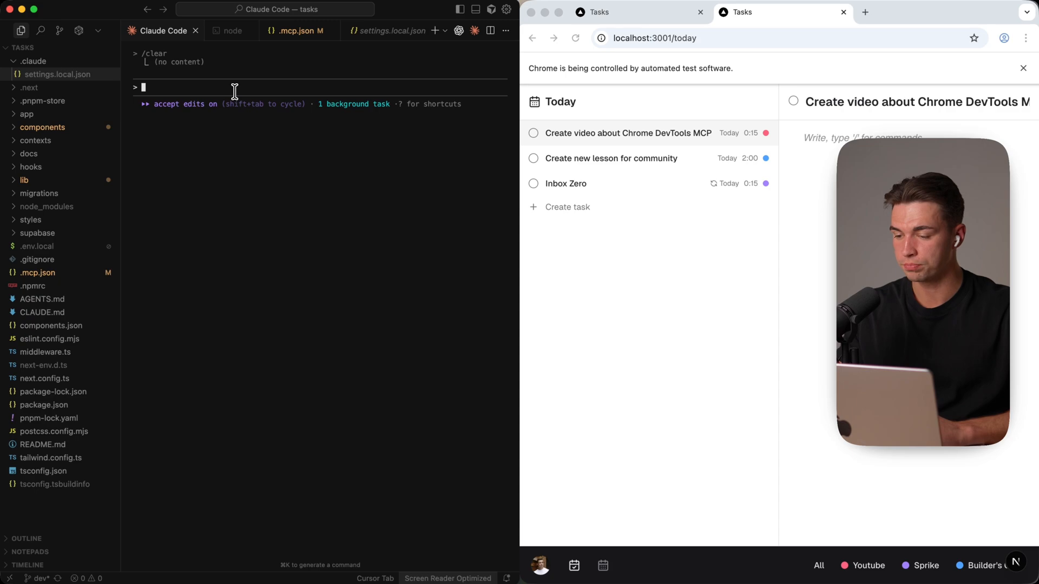
Ask Claude Code to inspect localhost via Chrome MCP for exposed secrets or sensitive data.
text(Use the Chrome MCP to open up localhost and inspect for exposed secrets or sensitive data visible in DevTools. Record findings with a security report and suggest improvements.)
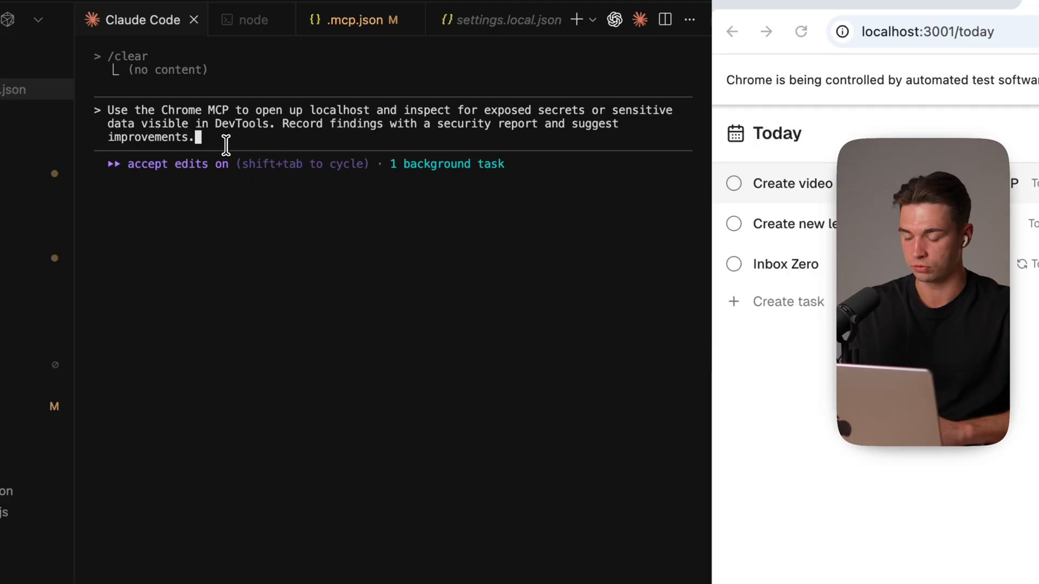
key(shift+tab)
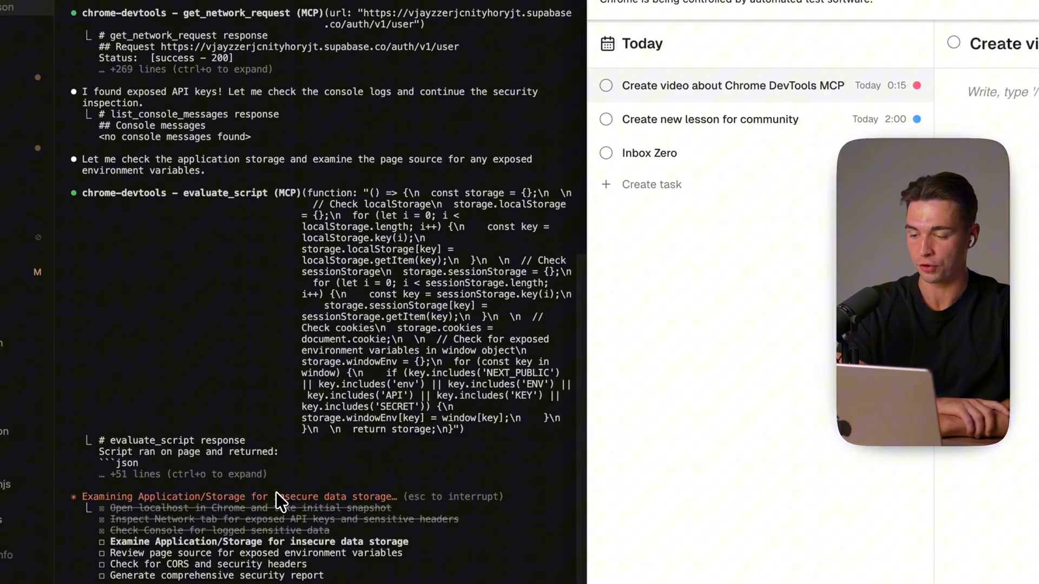
Review the Security Audit Report on exposed Supabase keys, JWT tokens, cookies and missing headers.
scroll(down, 3)
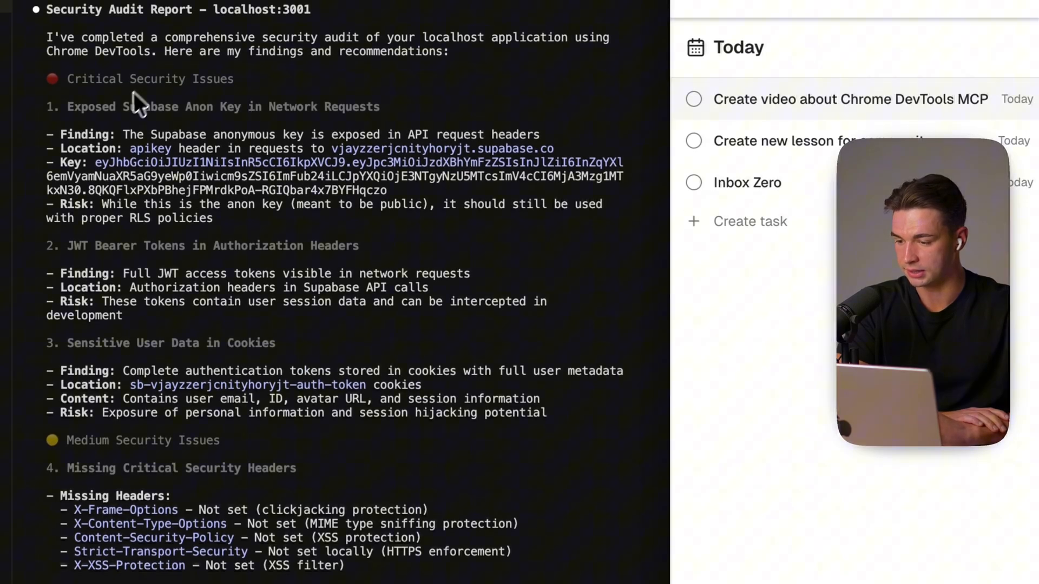
mouse_move(66, 212)
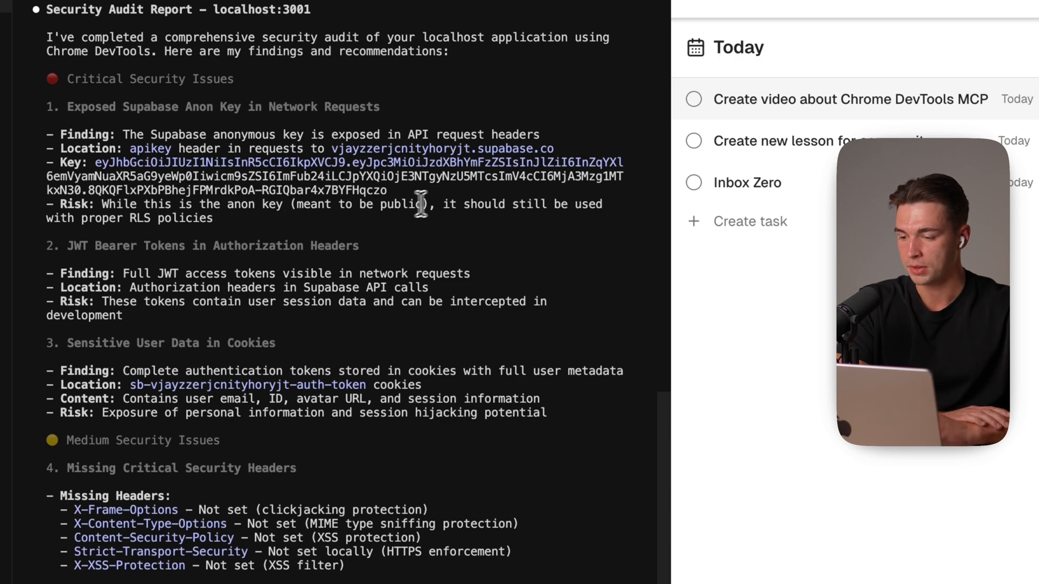
double_click(171, 218)
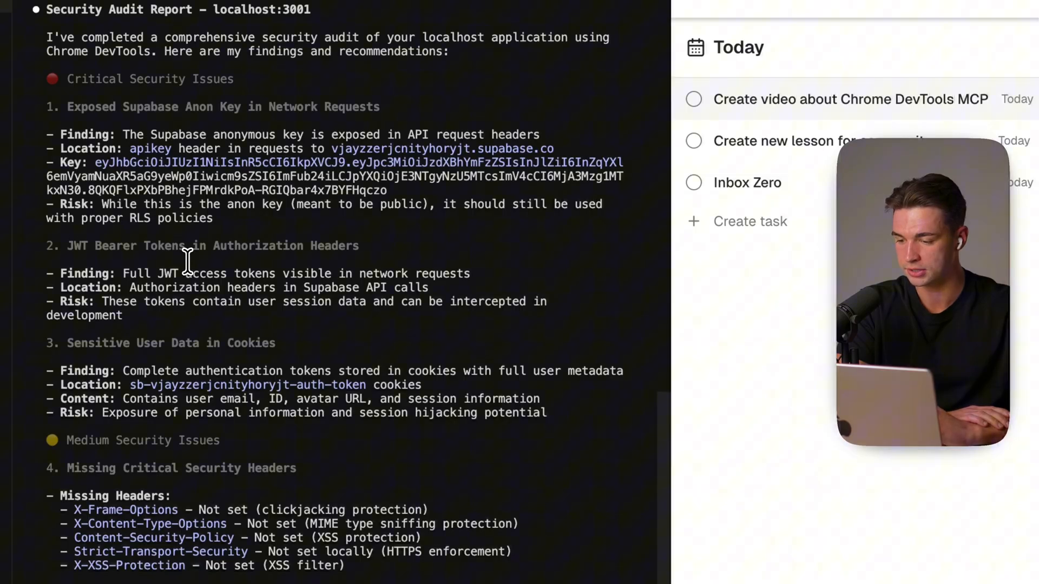
scroll(down, 3)
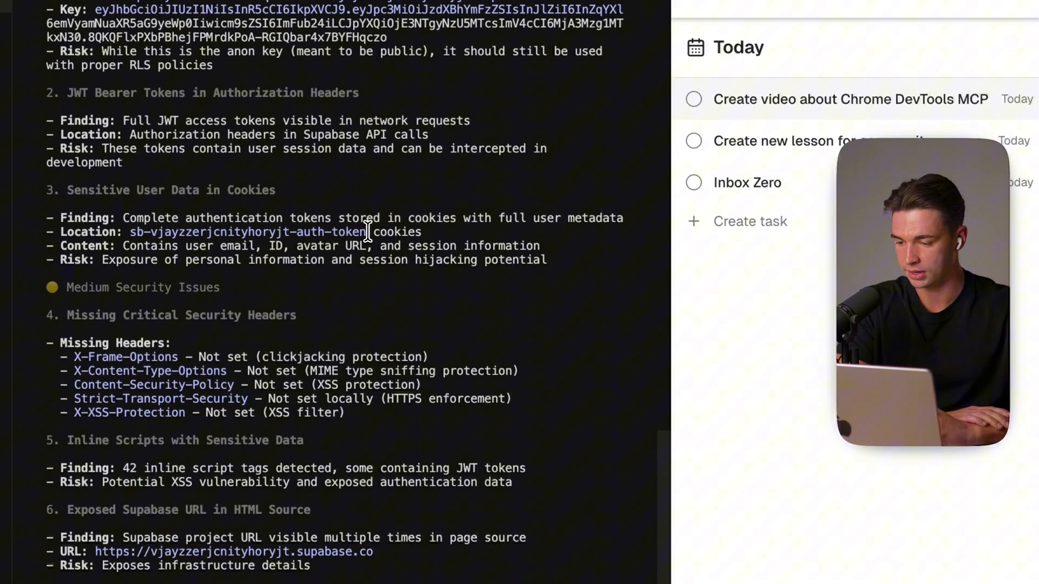
scroll(down, 3)
text(/clear)
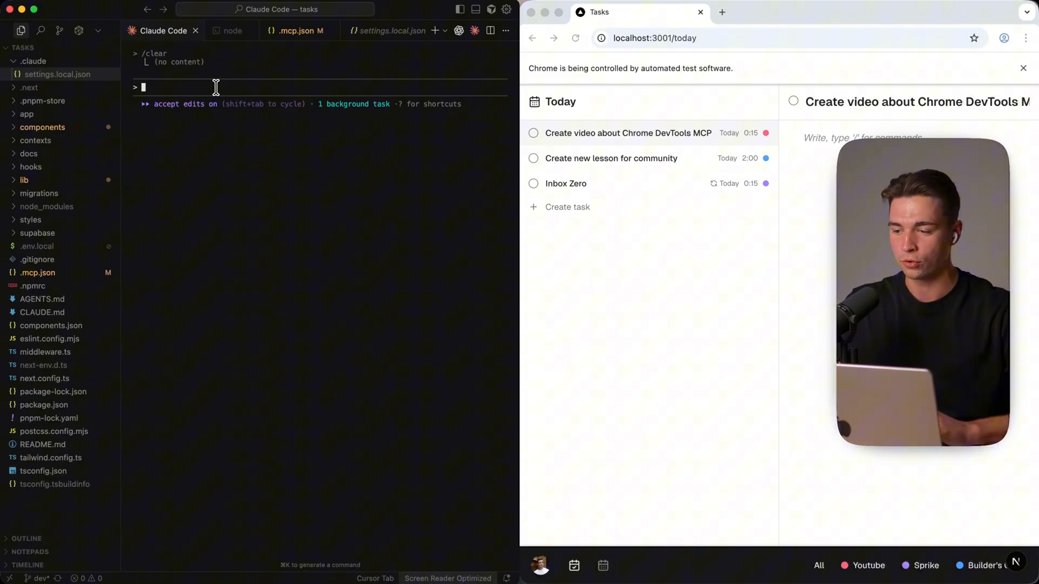
Draft a prompt asking Chrome MCP to search Fabio Bergmann on YouTube and subscribe.
text(Use the Chrome MCP to search Fabio Bergmann on YouTube and subscribe to his channel)
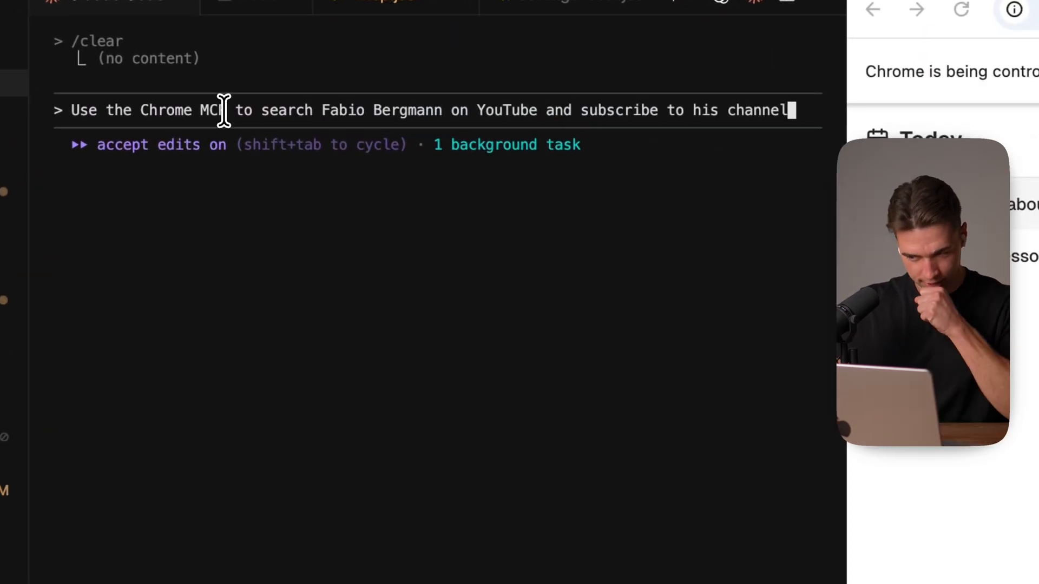